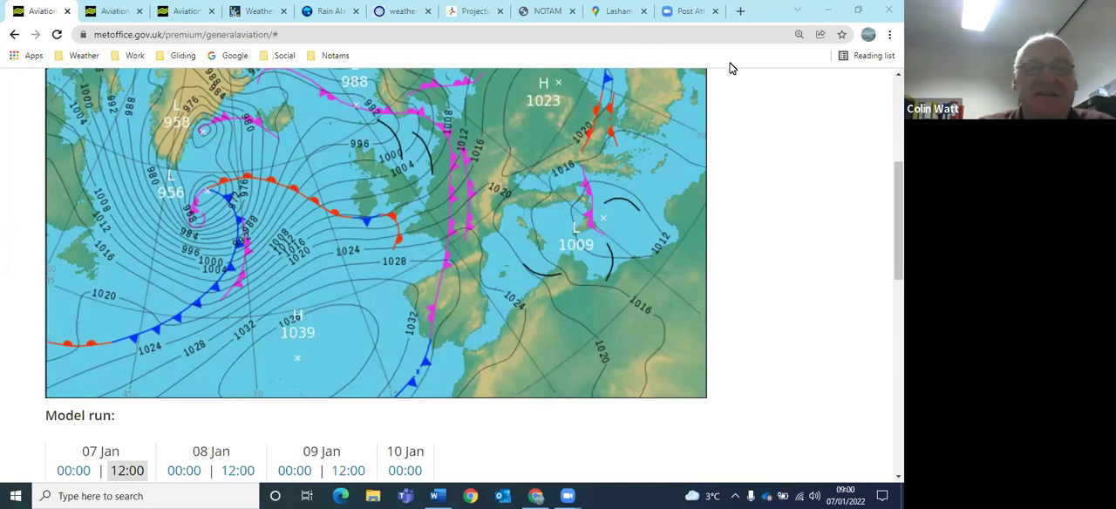
{"action": "mouse_move", "coordinate": [160, 115]}
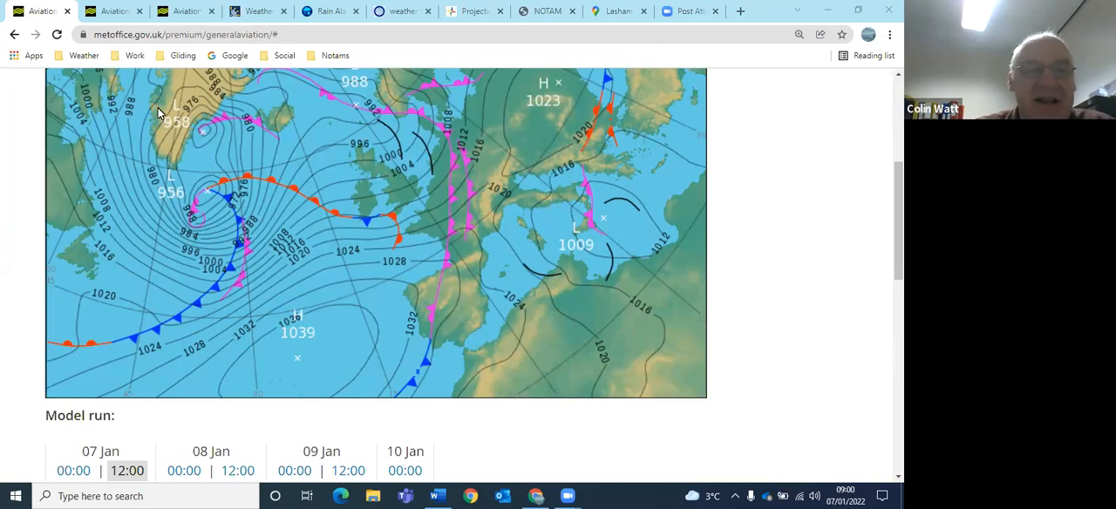
{"action": "mouse_move", "coordinate": [355, 207]}
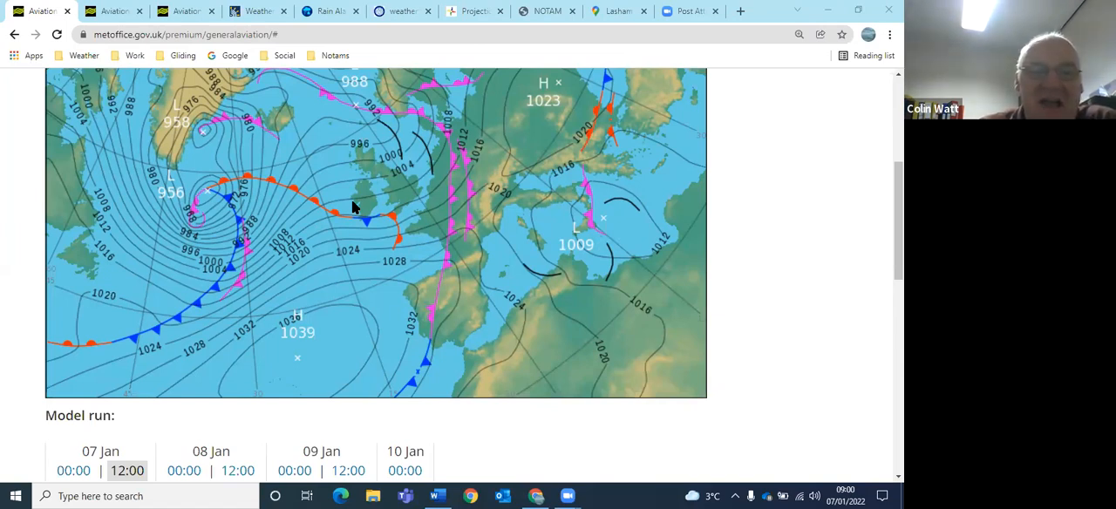
{"action": "mouse_move", "coordinate": [402, 254]}
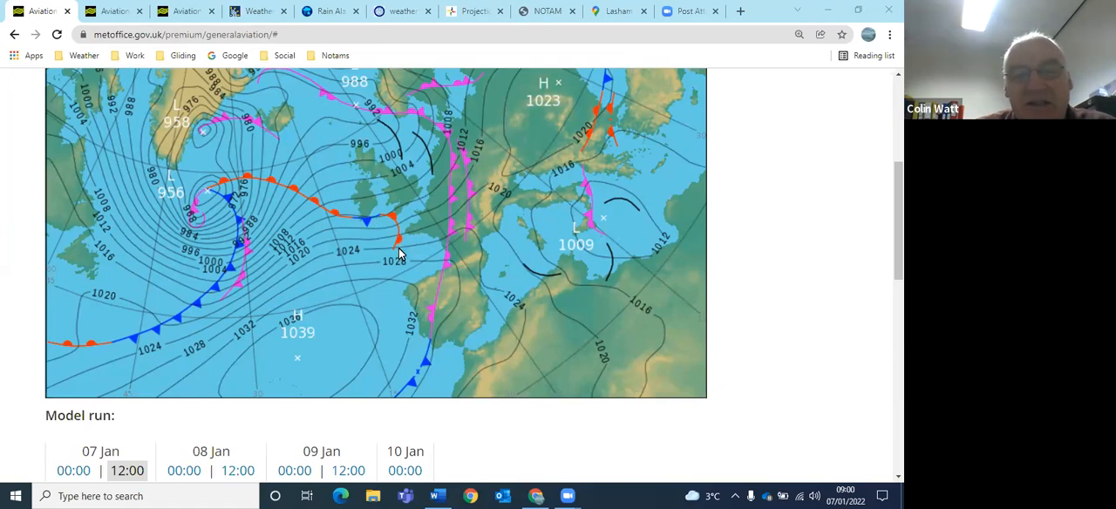
{"action": "mouse_move", "coordinate": [389, 217]}
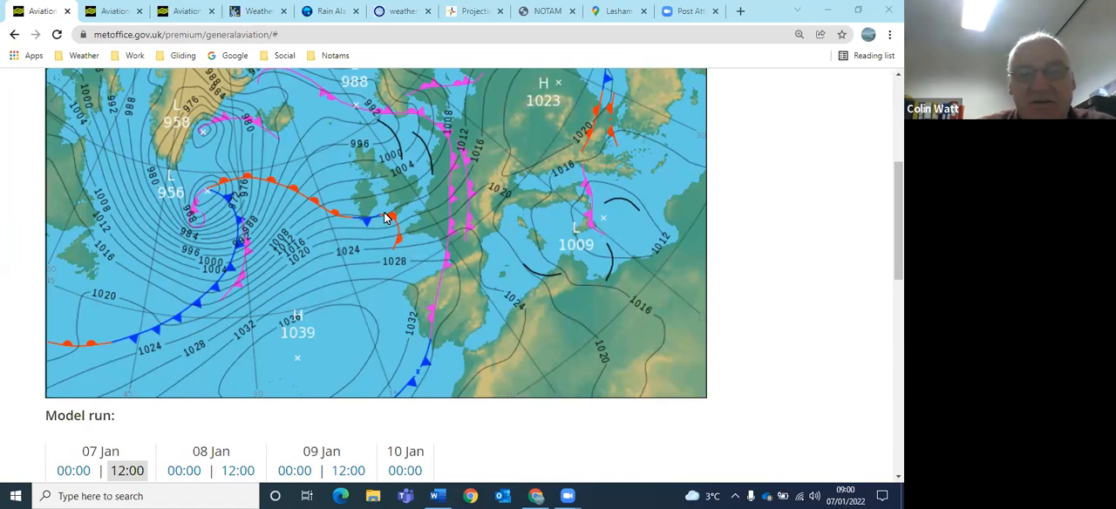
{"action": "mouse_move", "coordinate": [402, 244]}
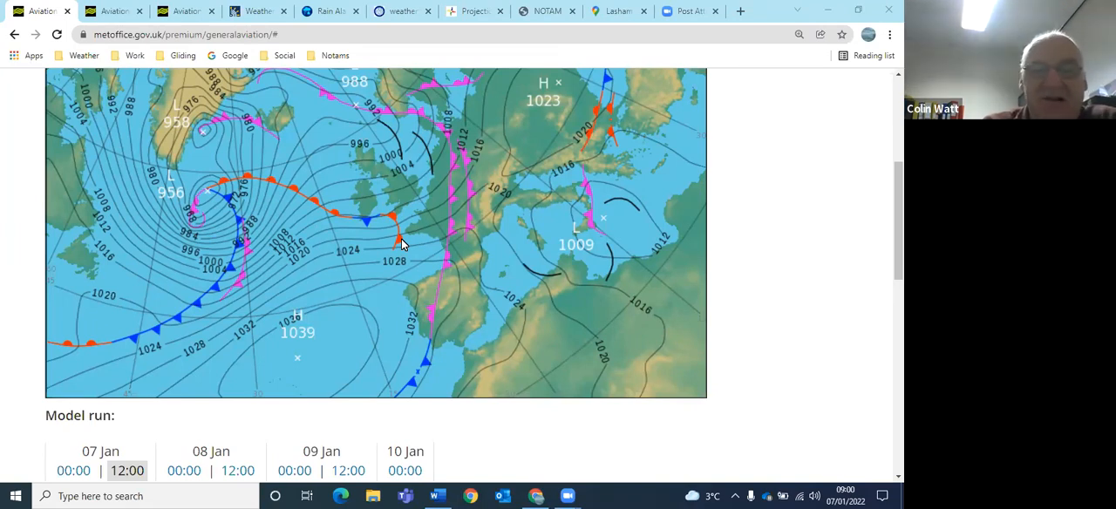
{"action": "mouse_move", "coordinate": [352, 205]}
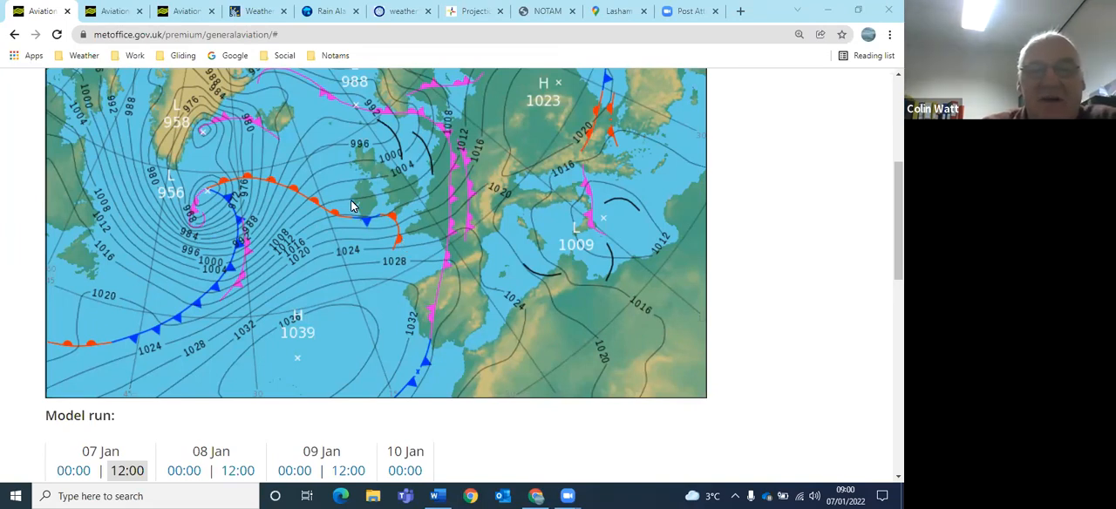
{"action": "mouse_move", "coordinate": [365, 210]}
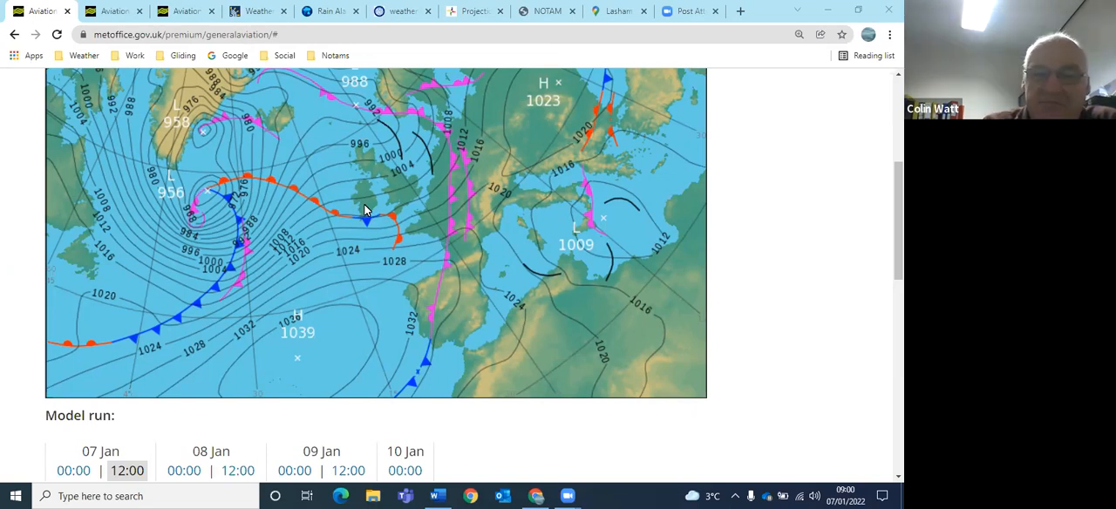
{"action": "mouse_move", "coordinate": [396, 231]}
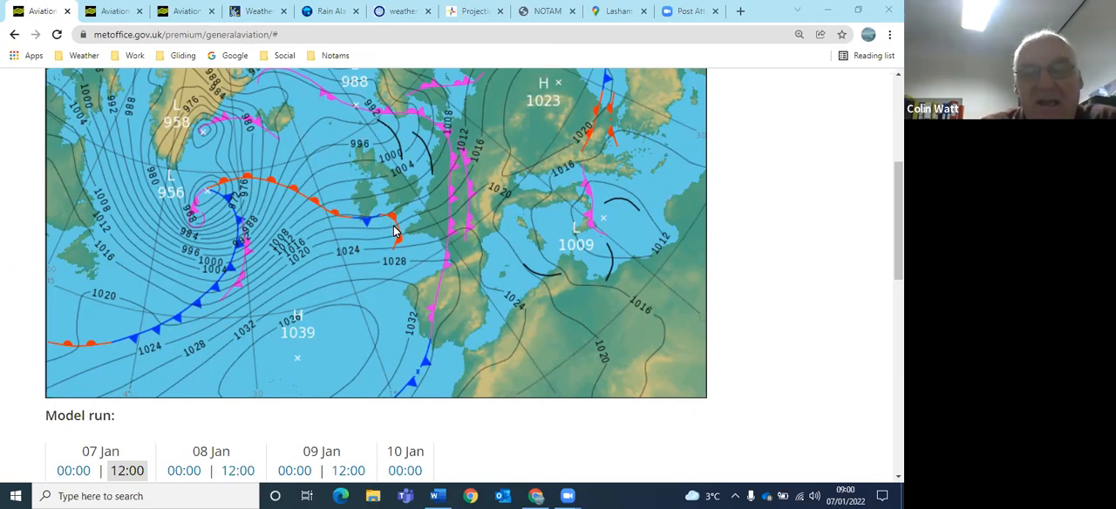
{"action": "mouse_move", "coordinate": [396, 202]}
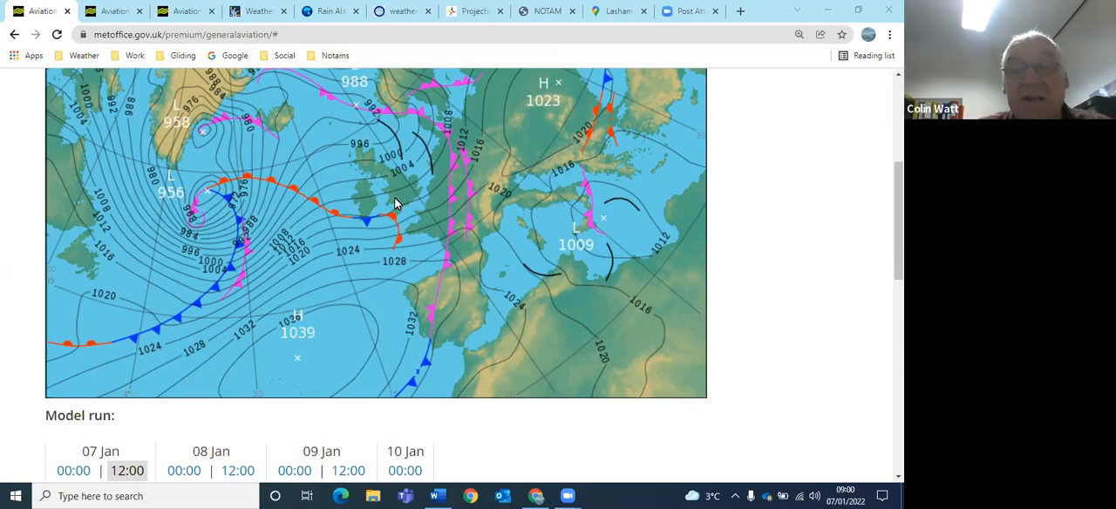
{"action": "mouse_move", "coordinate": [407, 208]}
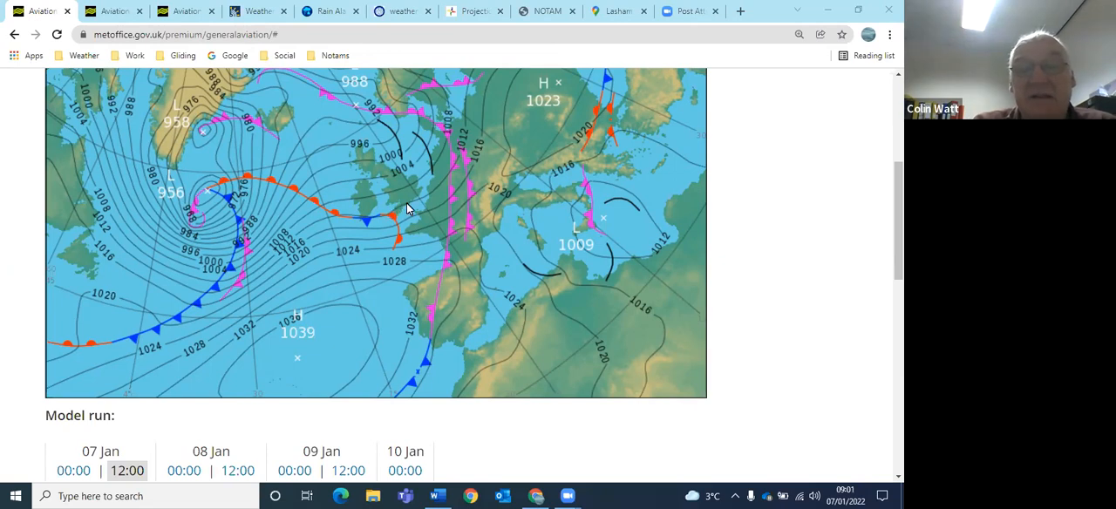
{"action": "mouse_move", "coordinate": [401, 179]}
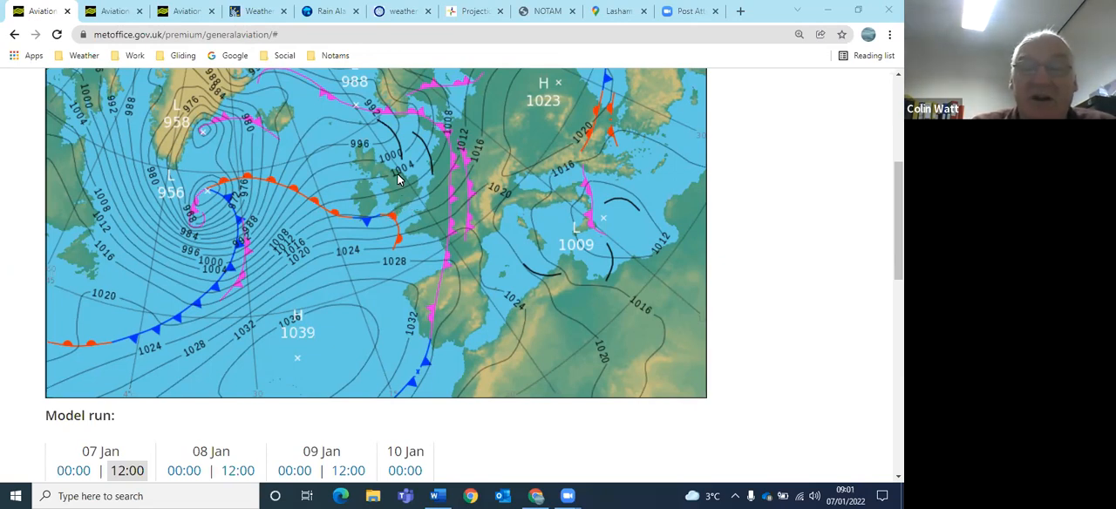
{"action": "mouse_move", "coordinate": [407, 201]}
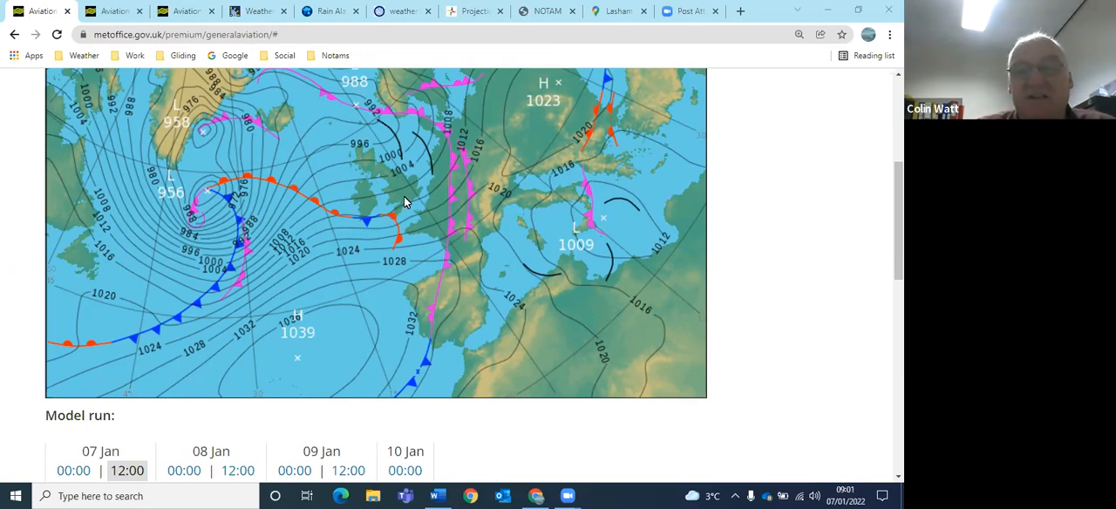
{"action": "mouse_move", "coordinate": [408, 208]}
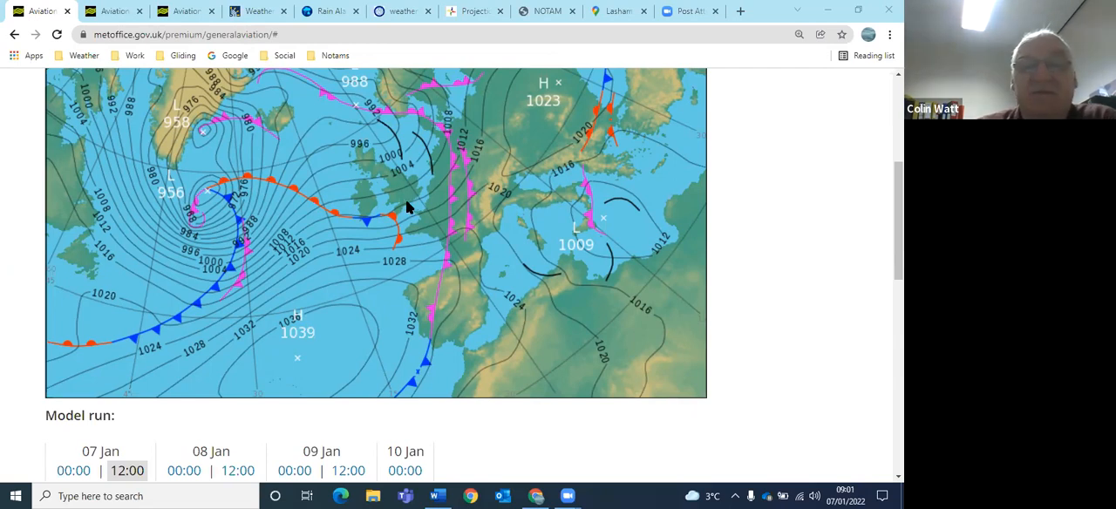
{"action": "mouse_move", "coordinate": [392, 176]}
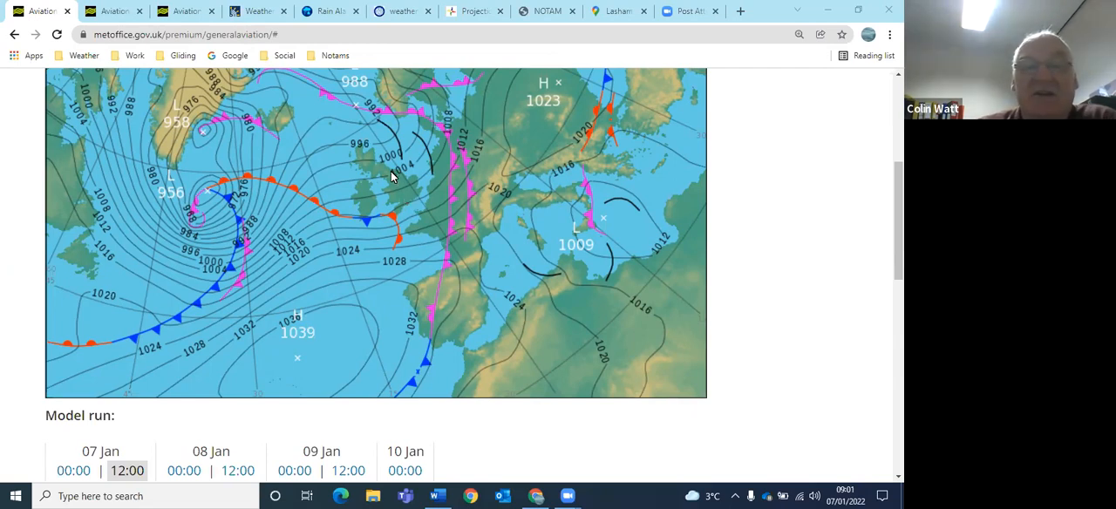
{"action": "mouse_move", "coordinate": [386, 176]}
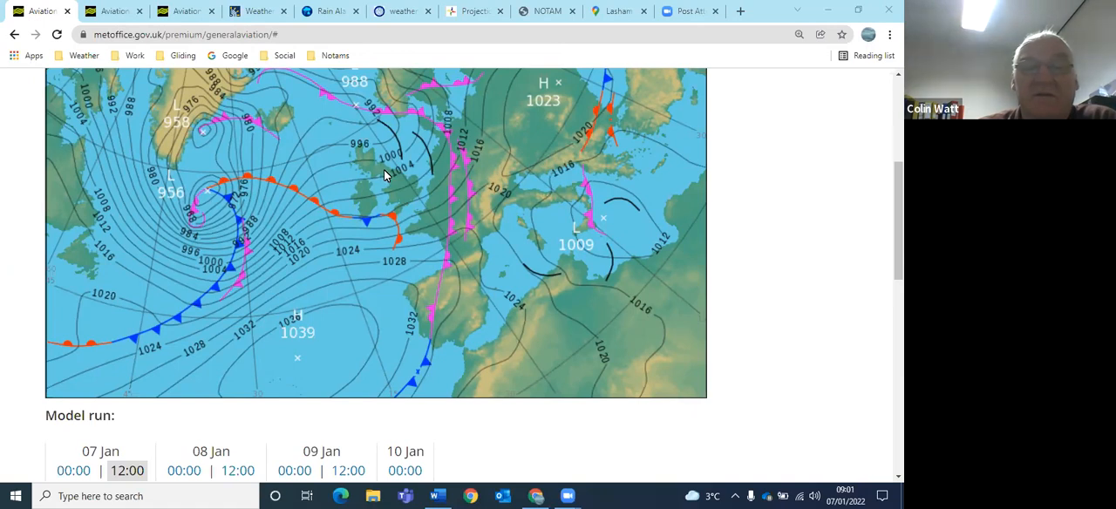
{"action": "mouse_move", "coordinate": [403, 209]}
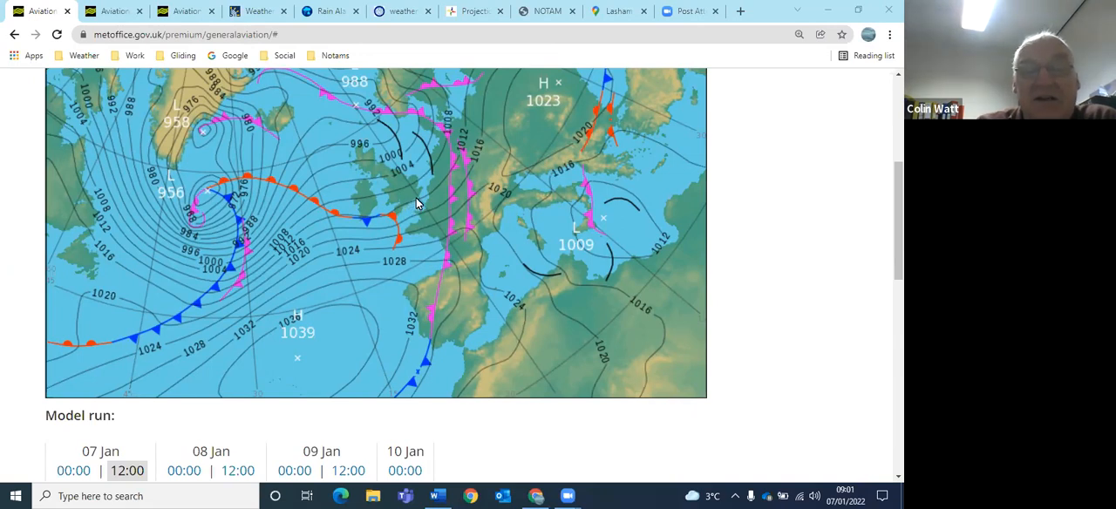
{"action": "mouse_move", "coordinate": [407, 205]}
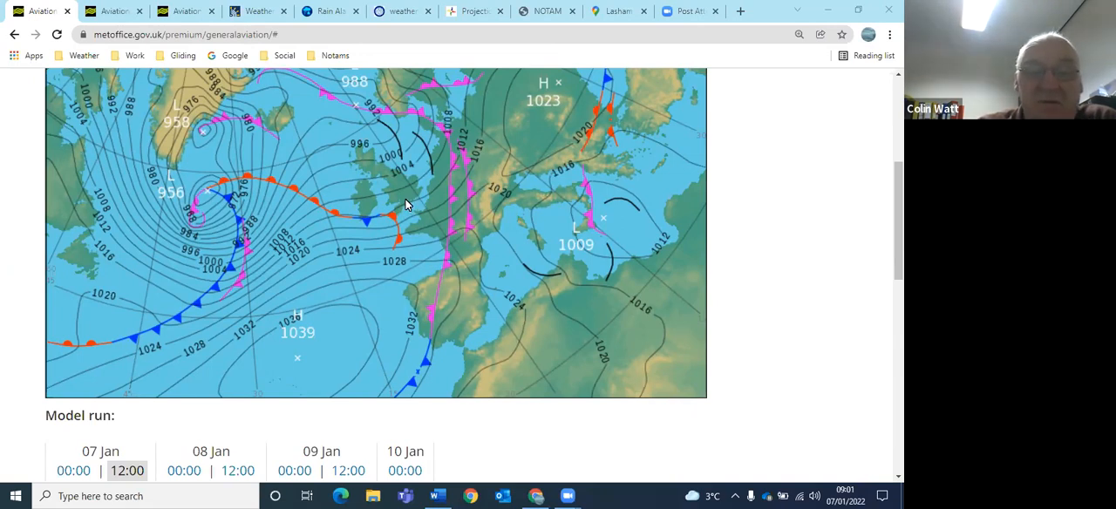
{"action": "mouse_move", "coordinate": [384, 210]}
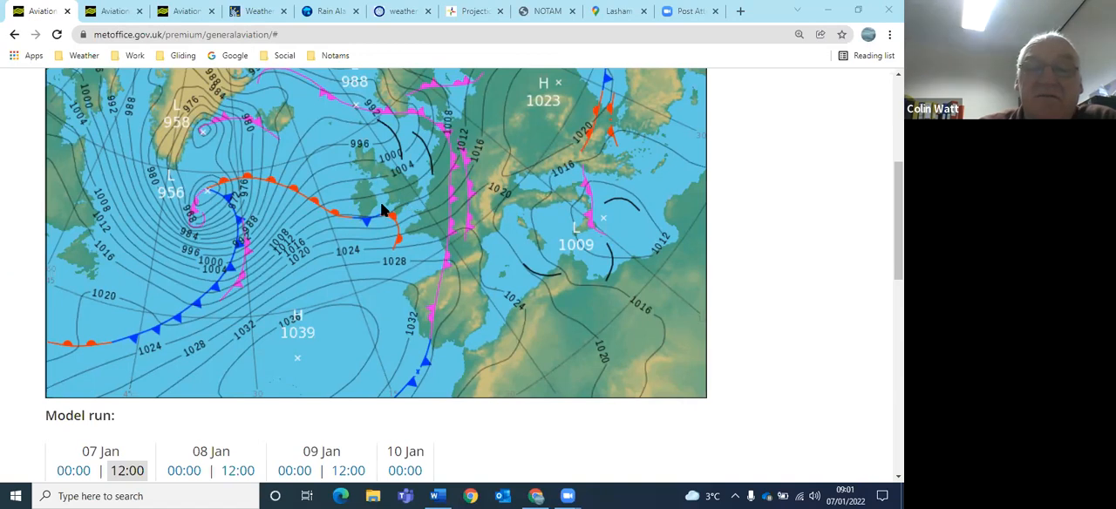
{"action": "mouse_move", "coordinate": [407, 196]}
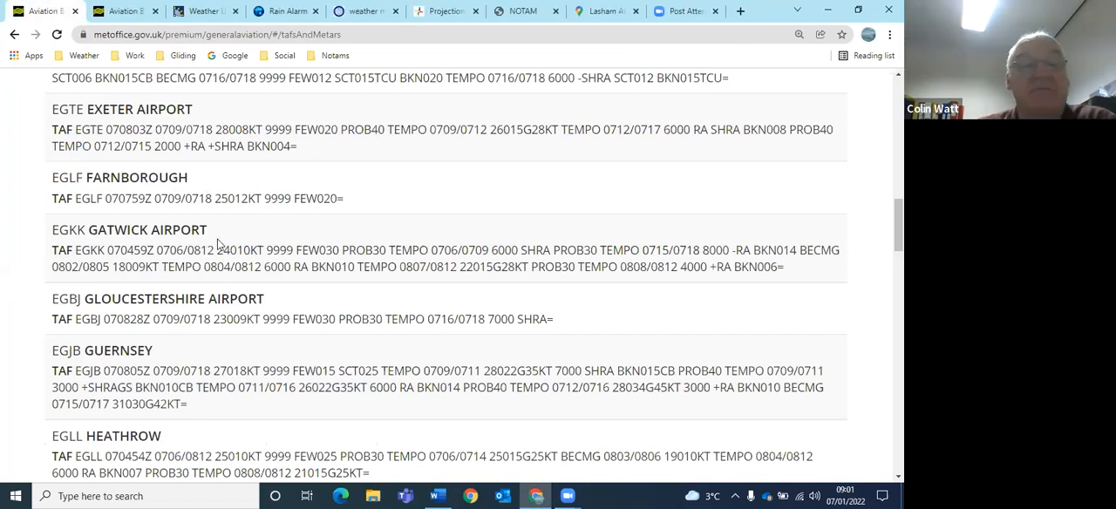
{"action": "mouse_move", "coordinate": [217, 214]}
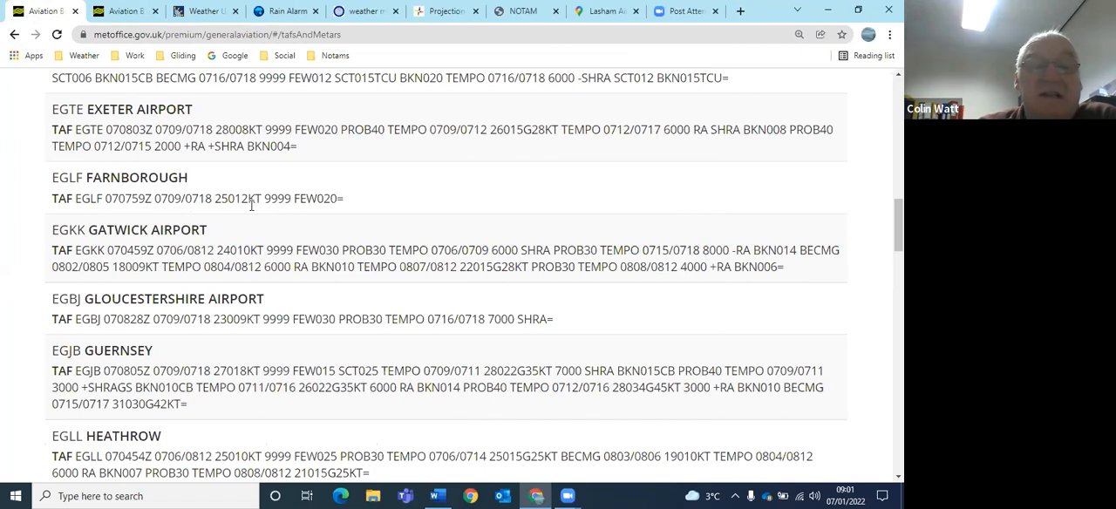
{"action": "mouse_move", "coordinate": [256, 215]}
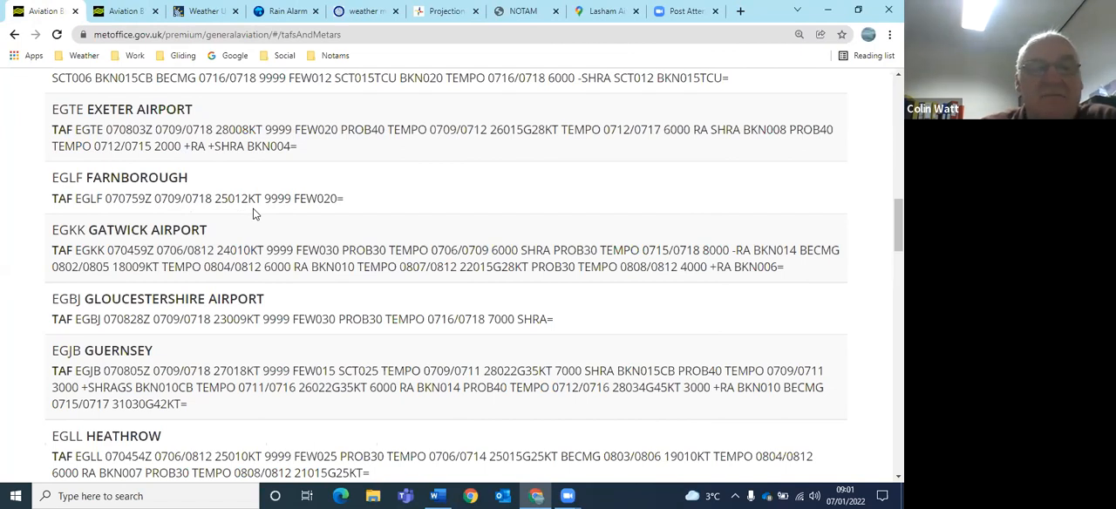
{"action": "mouse_move", "coordinate": [294, 224]}
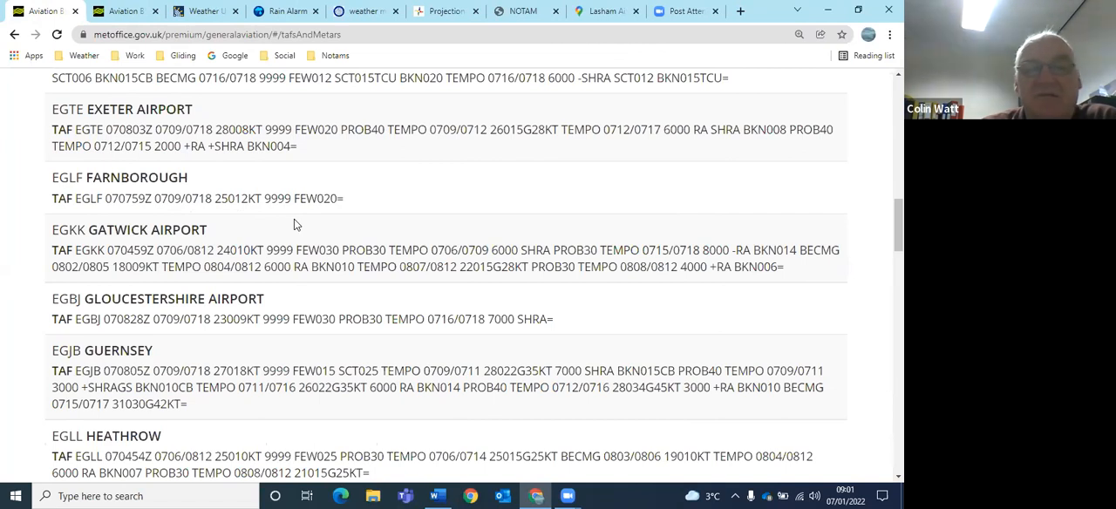
{"action": "mouse_move", "coordinate": [555, 230]}
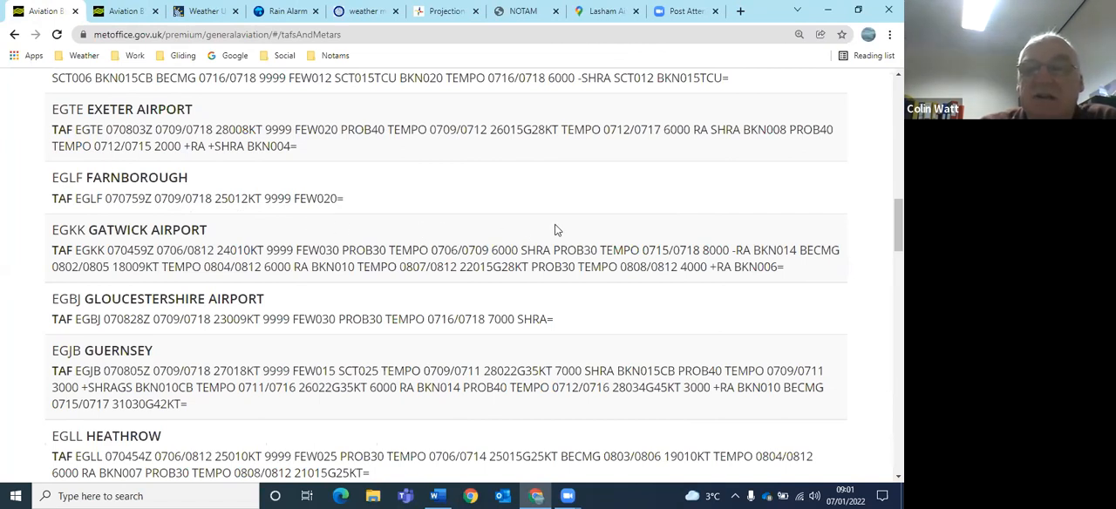
{"action": "mouse_move", "coordinate": [497, 237]}
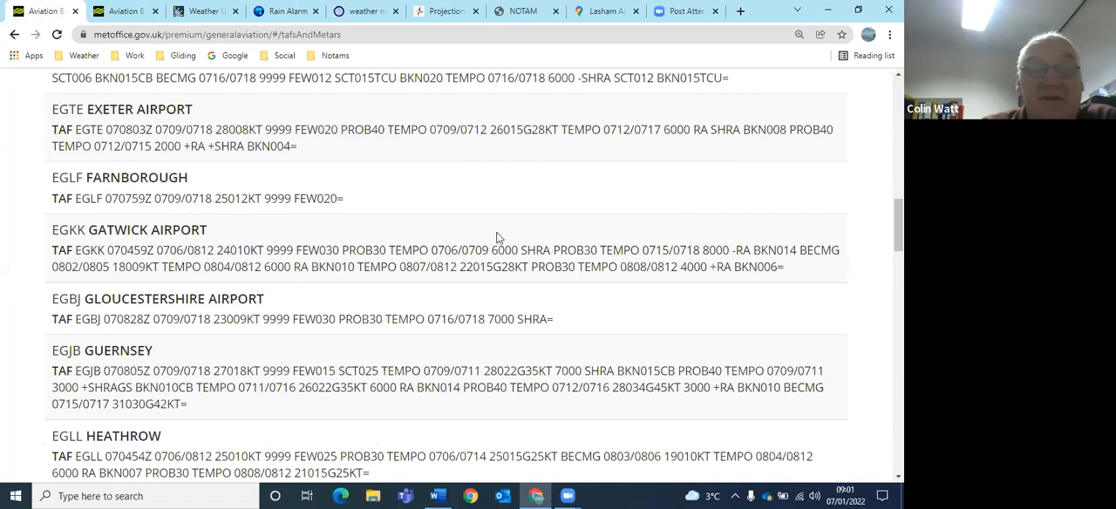
{"action": "mouse_move", "coordinate": [511, 234]}
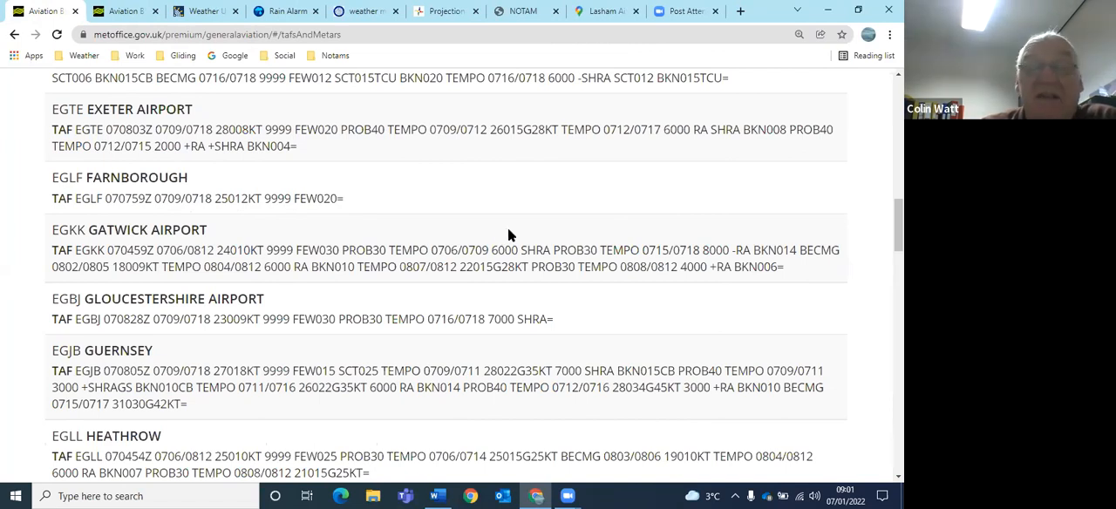
{"action": "mouse_move", "coordinate": [398, 267]}
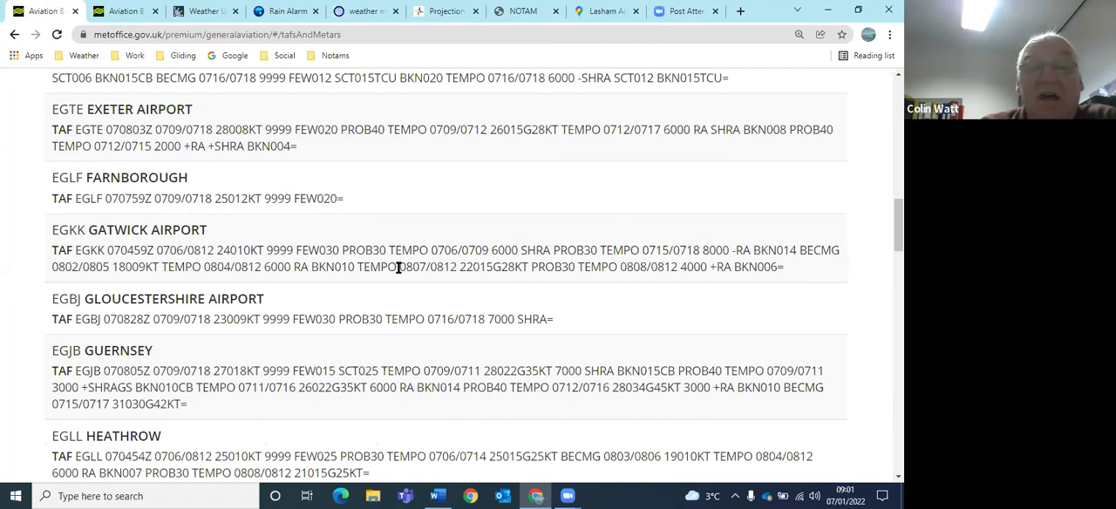
{"action": "mouse_move", "coordinate": [621, 254]}
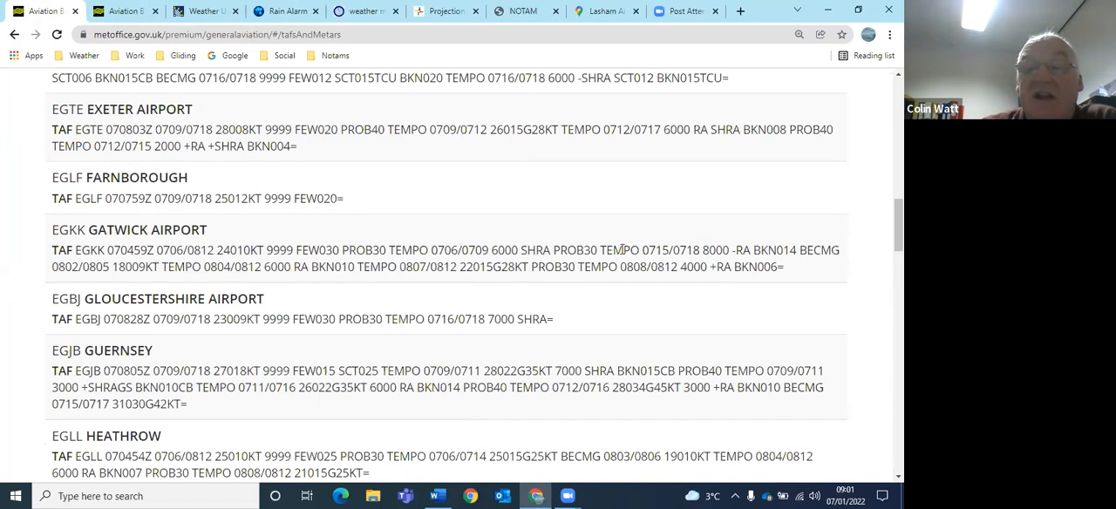
{"action": "mouse_move", "coordinate": [667, 253]}
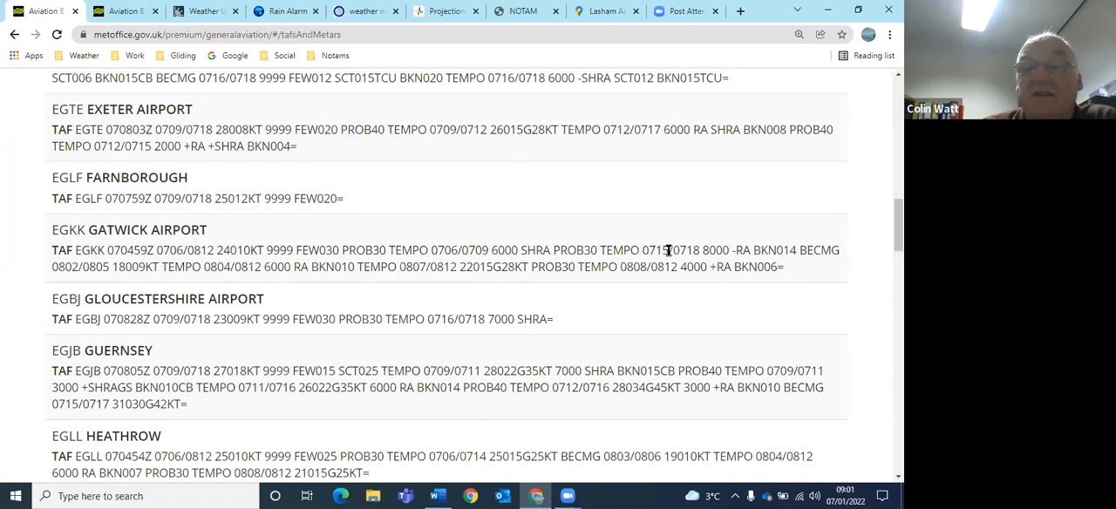
{"action": "mouse_move", "coordinate": [699, 252]}
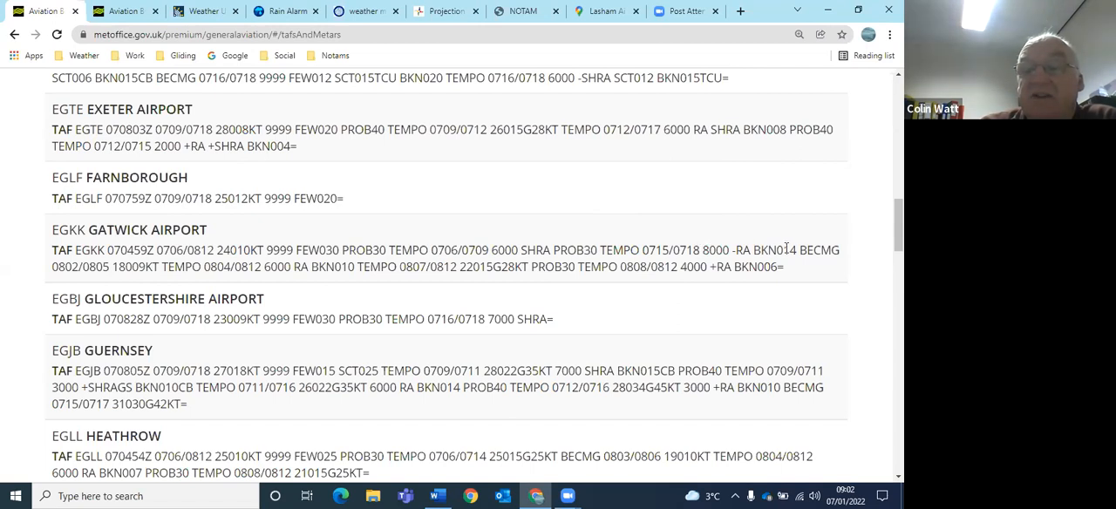
{"action": "mouse_move", "coordinate": [791, 242]}
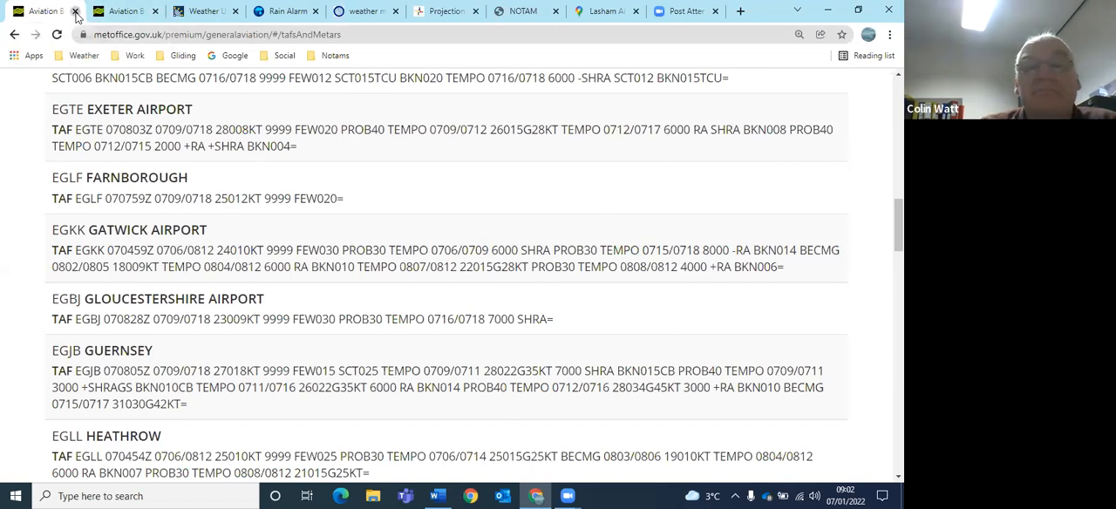
Step: Close the airport TAF forecasts tab to reveal the UK upper wind and temperature chart
{"action": "left_click", "coordinate": [80, 10]}
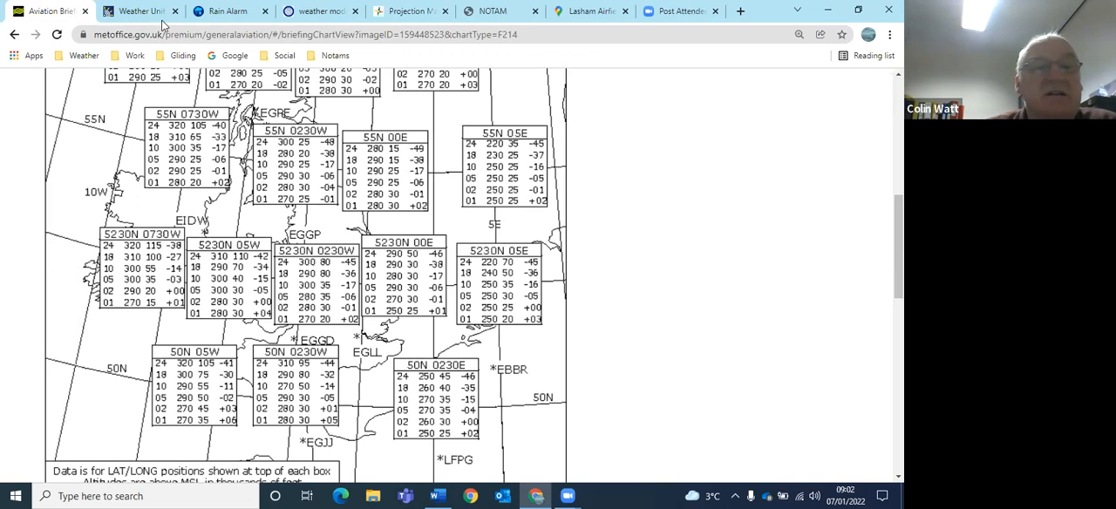
{"action": "mouse_move", "coordinate": [48, 14]}
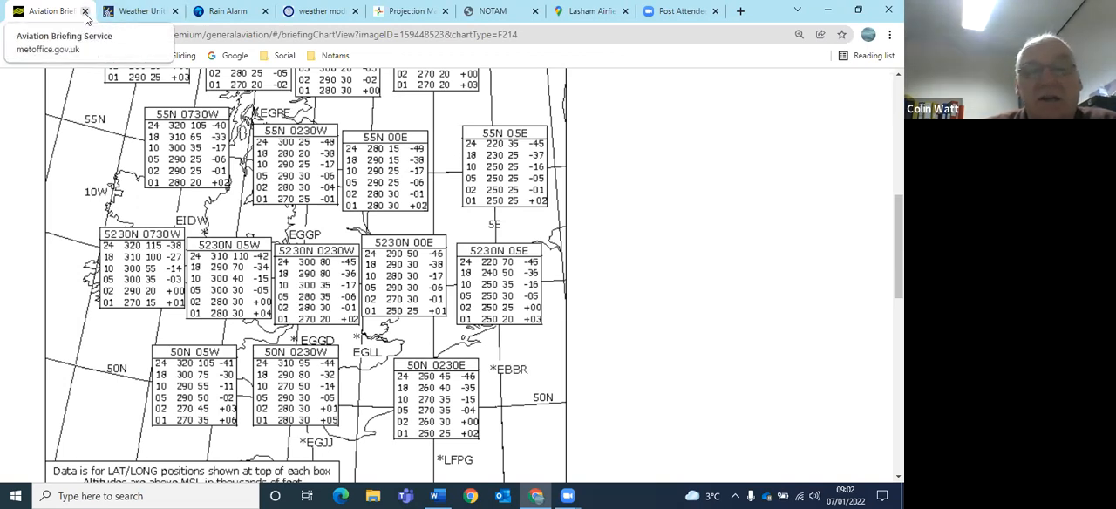
Step: Close the upper wind chart tab to show Sat24's 08:30 UTC UK satellite image
{"action": "left_click", "coordinate": [86, 15]}
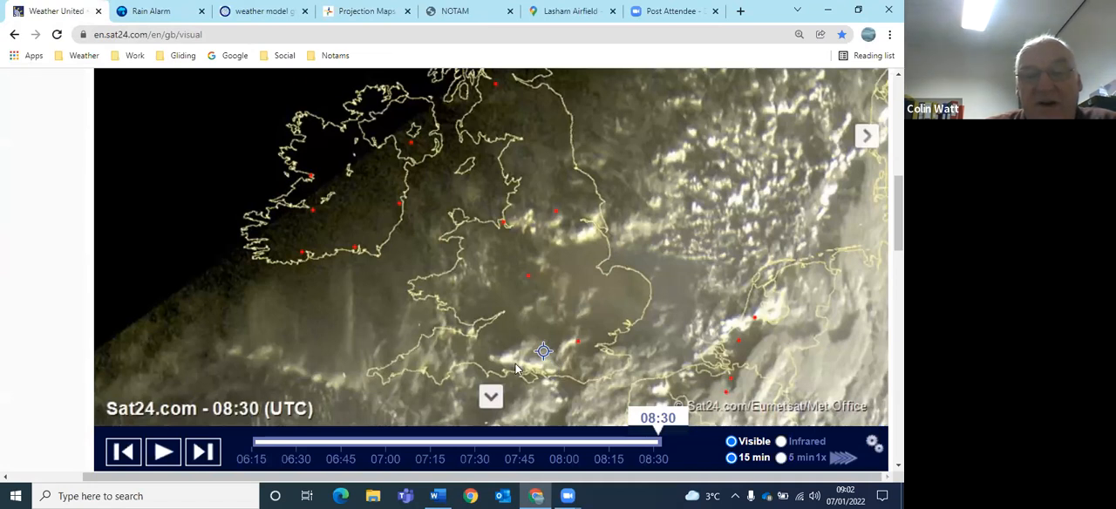
{"action": "mouse_move", "coordinate": [522, 357]}
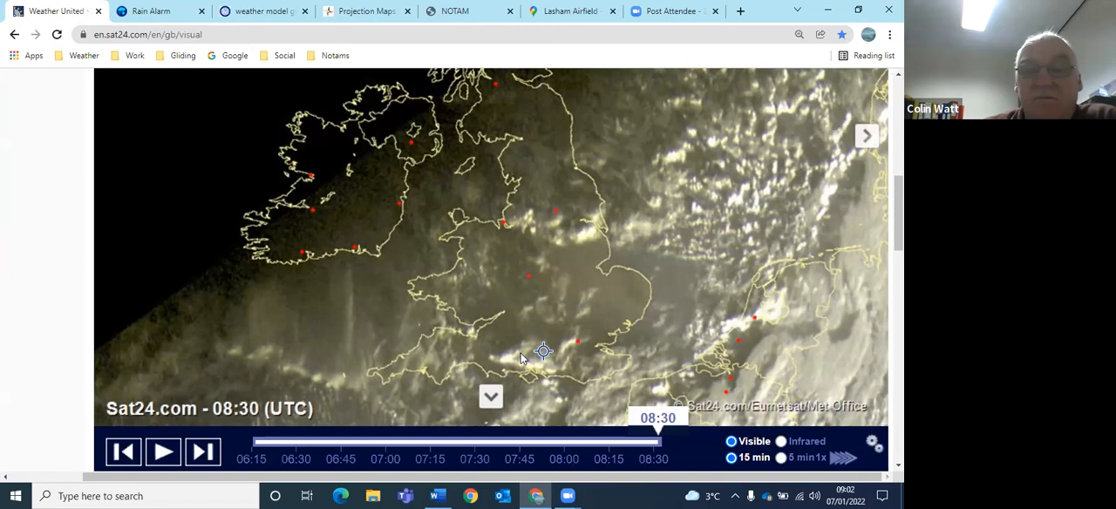
{"action": "mouse_move", "coordinate": [545, 359]}
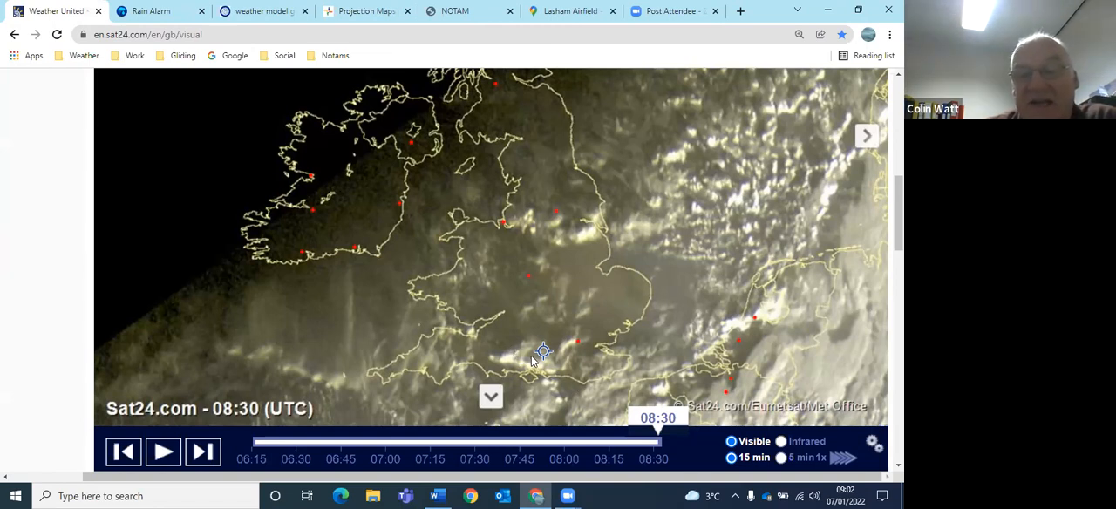
{"action": "mouse_move", "coordinate": [545, 370]}
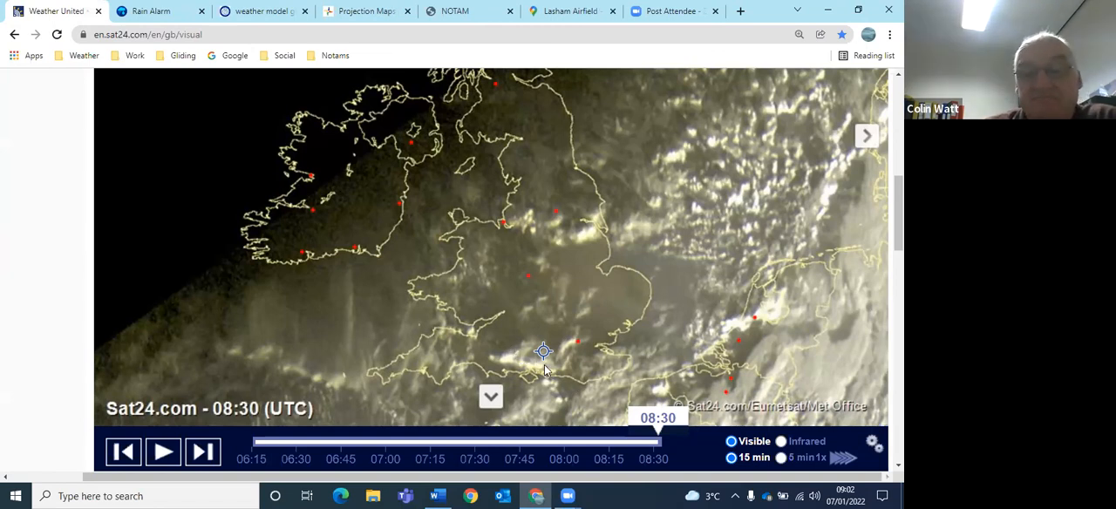
{"action": "mouse_move", "coordinate": [507, 358]}
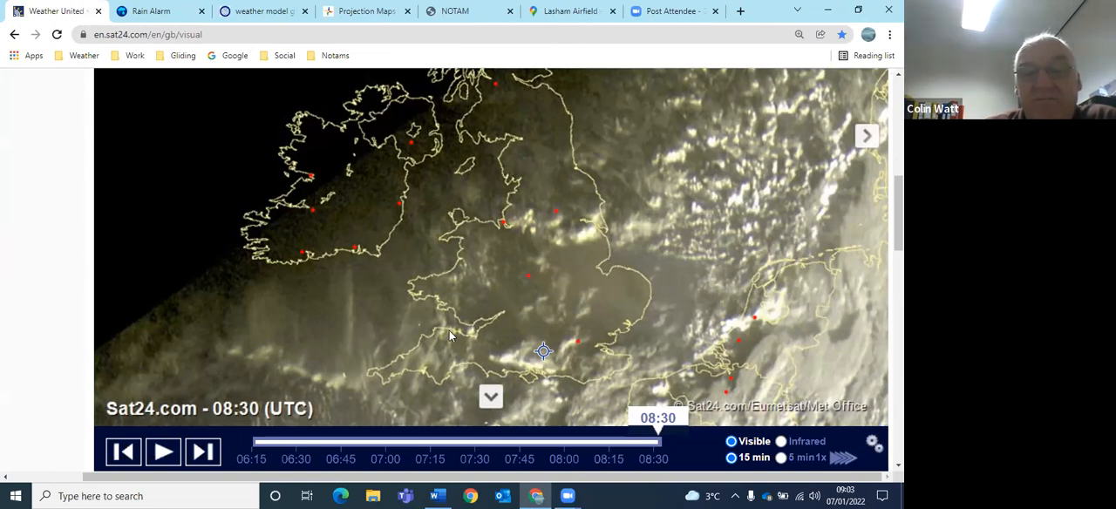
{"action": "mouse_move", "coordinate": [436, 322]}
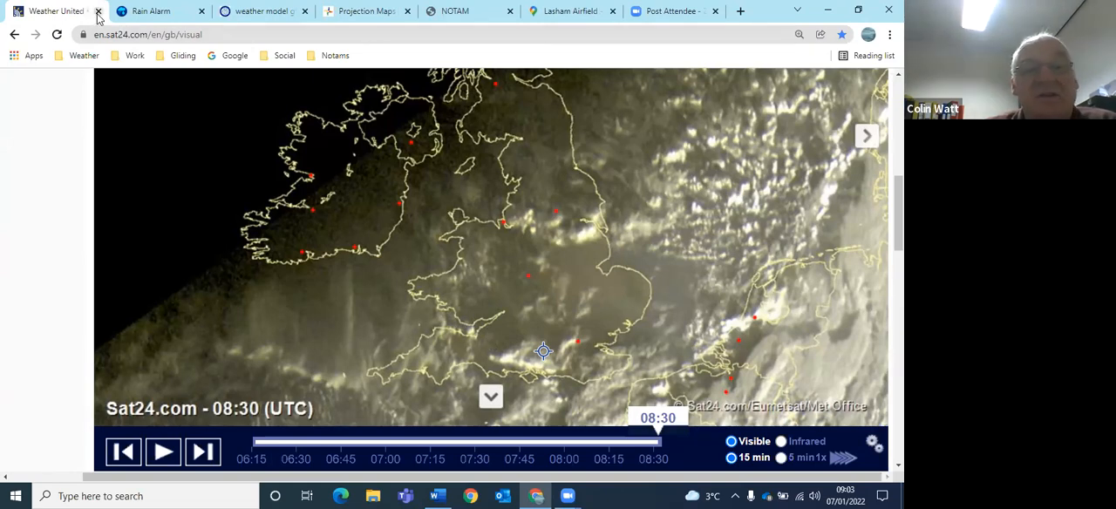
{"action": "left_click", "coordinate": [99, 15]}
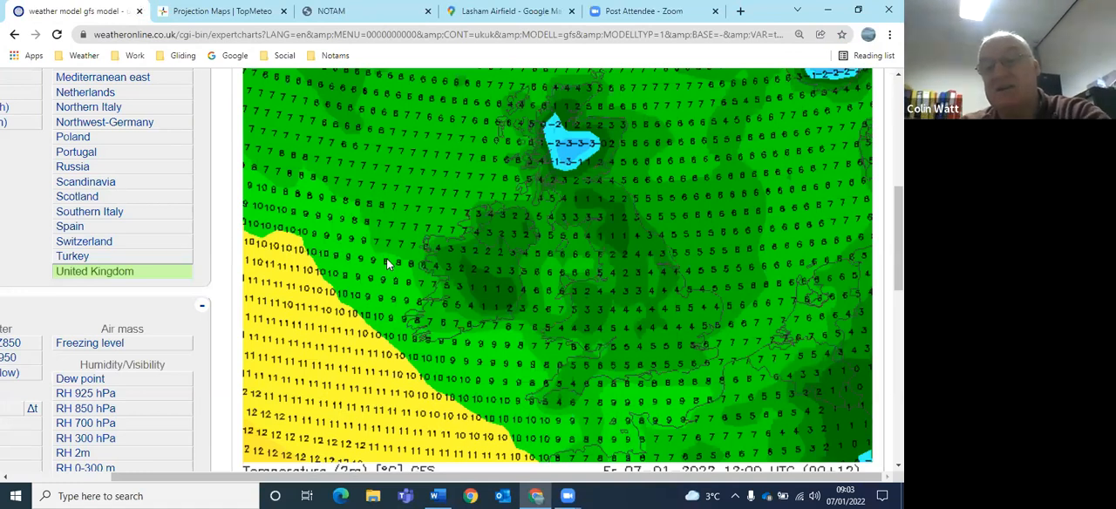
{"action": "mouse_move", "coordinate": [559, 321]}
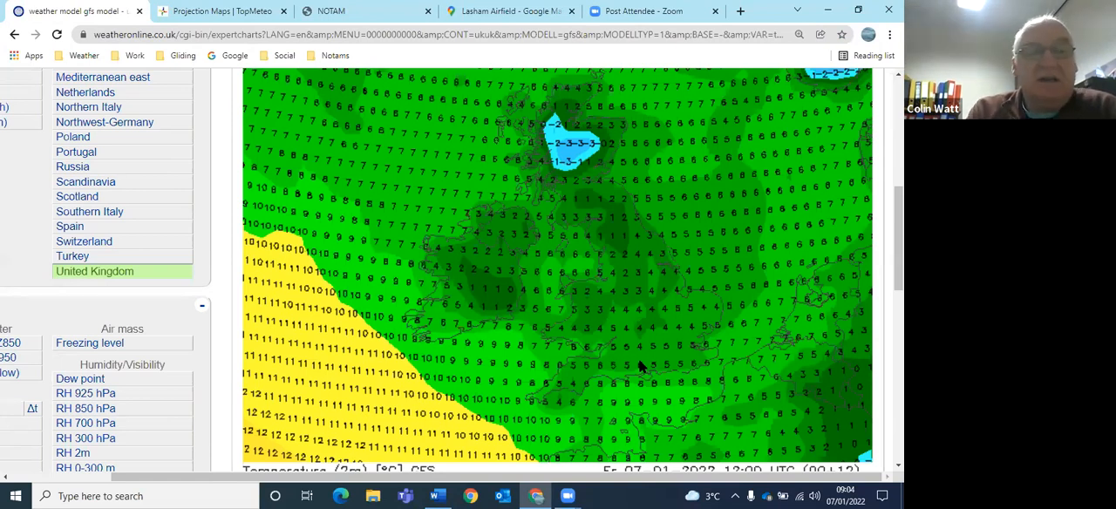
{"action": "mouse_move", "coordinate": [203, 67]}
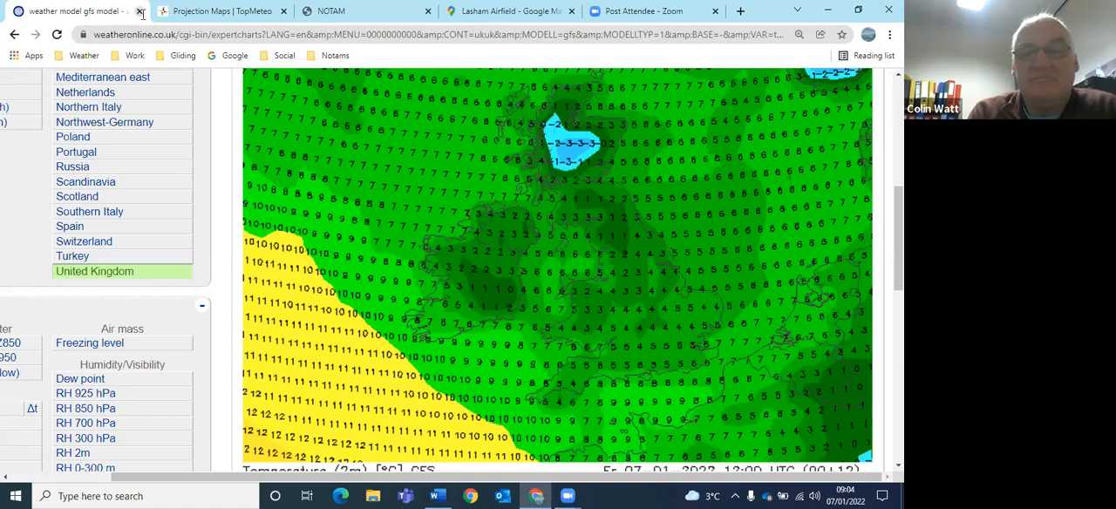
Step: Close the WeatherOnline temperature chart and step TopMeteo's cumulus maps forward two hours
{"action": "left_click", "coordinate": [141, 12]}
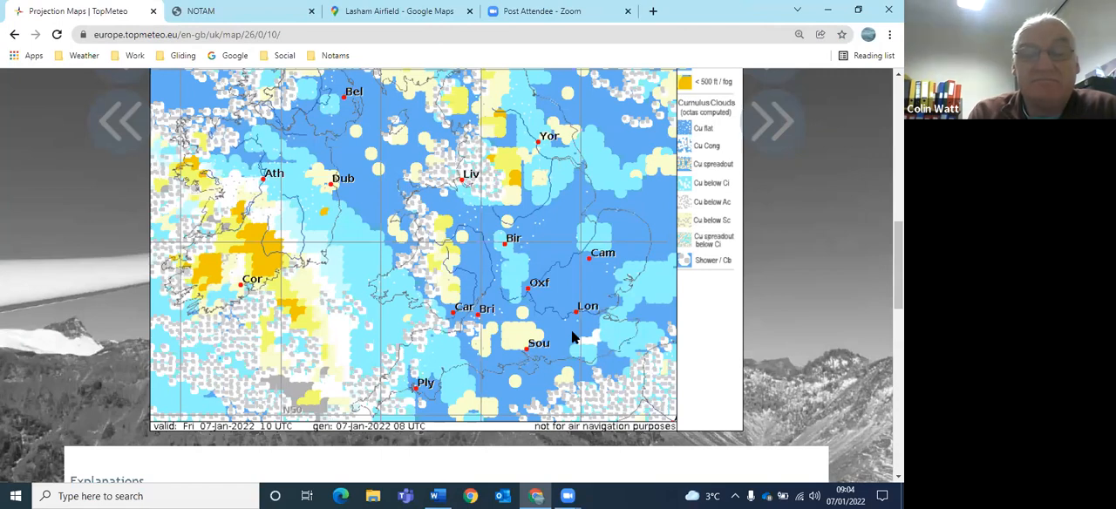
{"action": "mouse_move", "coordinate": [781, 83]}
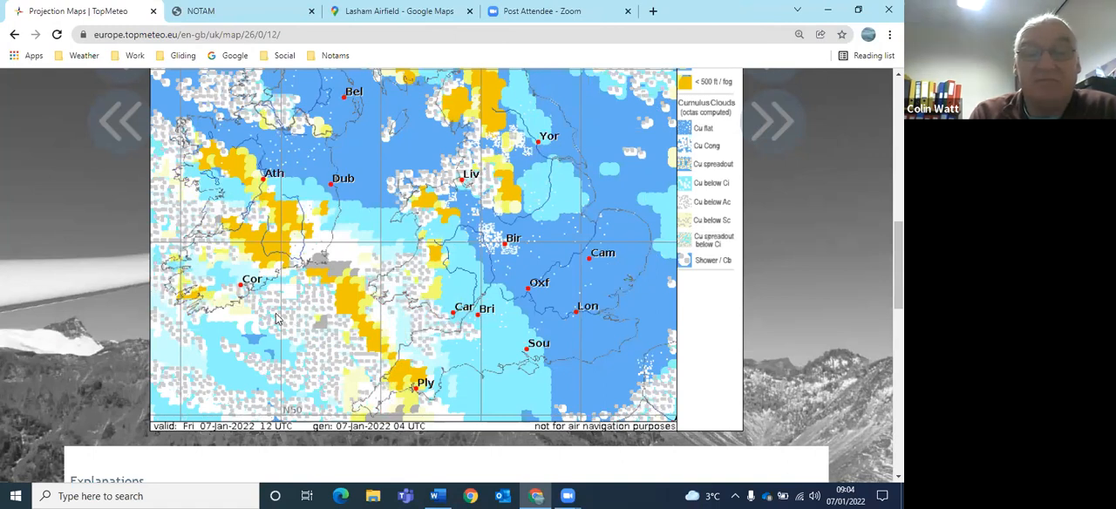
{"action": "mouse_move", "coordinate": [856, 166]}
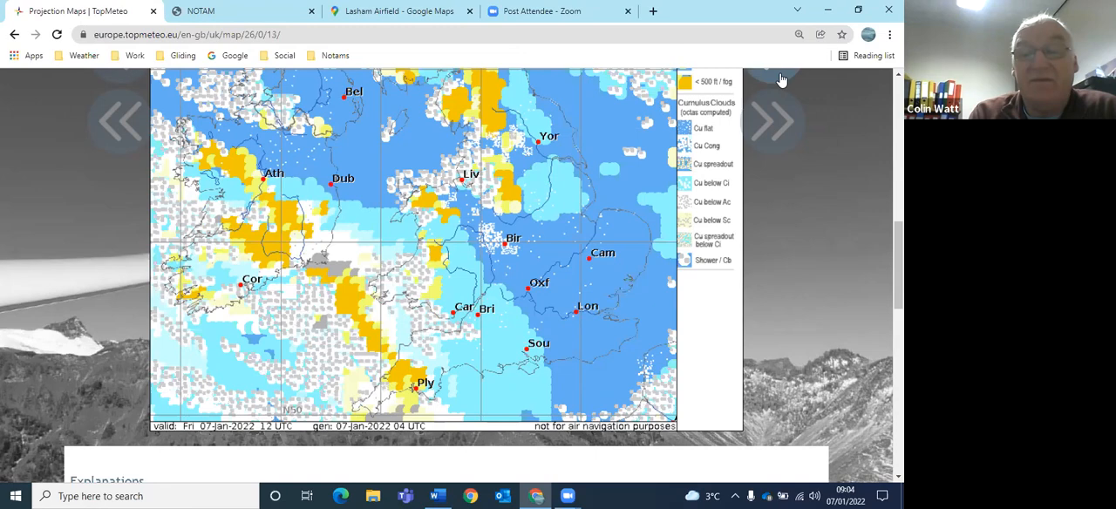
{"action": "left_click", "coordinate": [773, 122]}
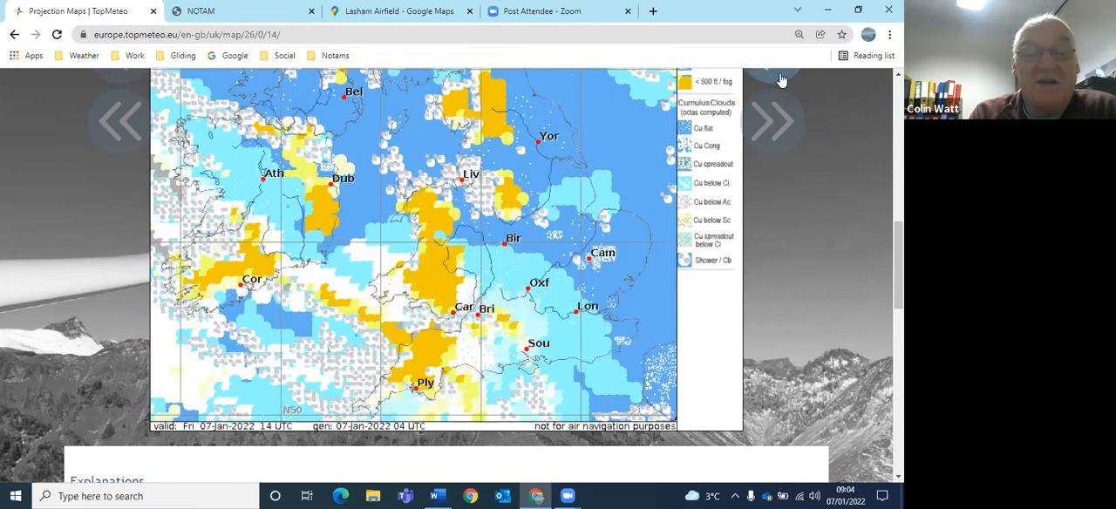
{"action": "left_click", "coordinate": [774, 121]}
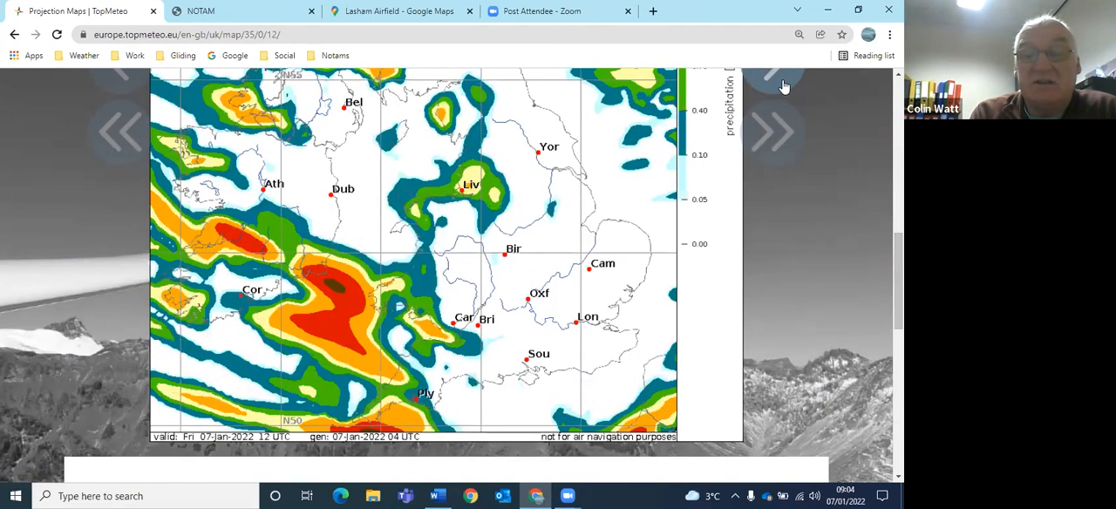
Step: Advance the precipitation forecast to 15 UTC, then close the TopMeteo tab
{"action": "left_click", "coordinate": [774, 132]}
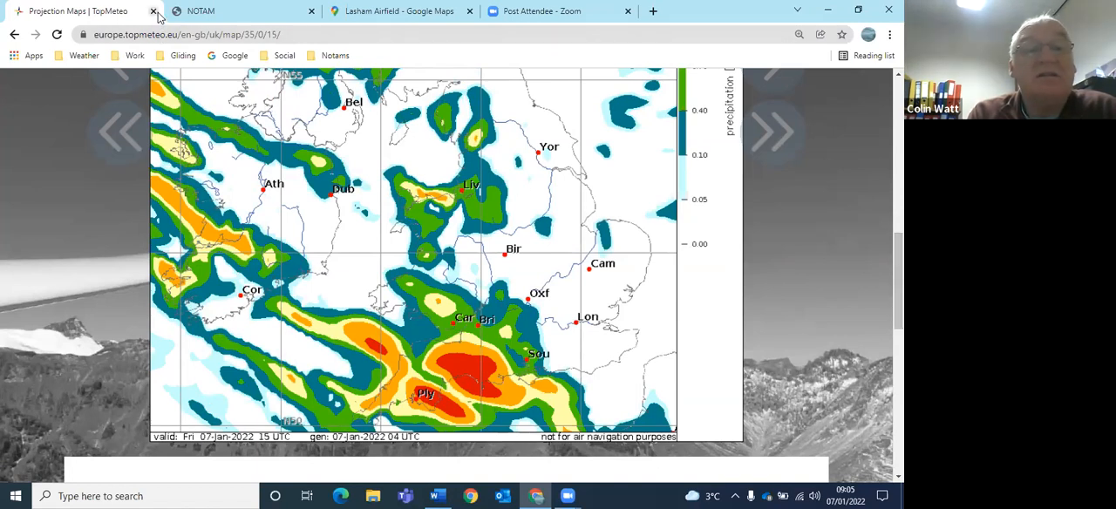
{"action": "left_click", "coordinate": [152, 12]}
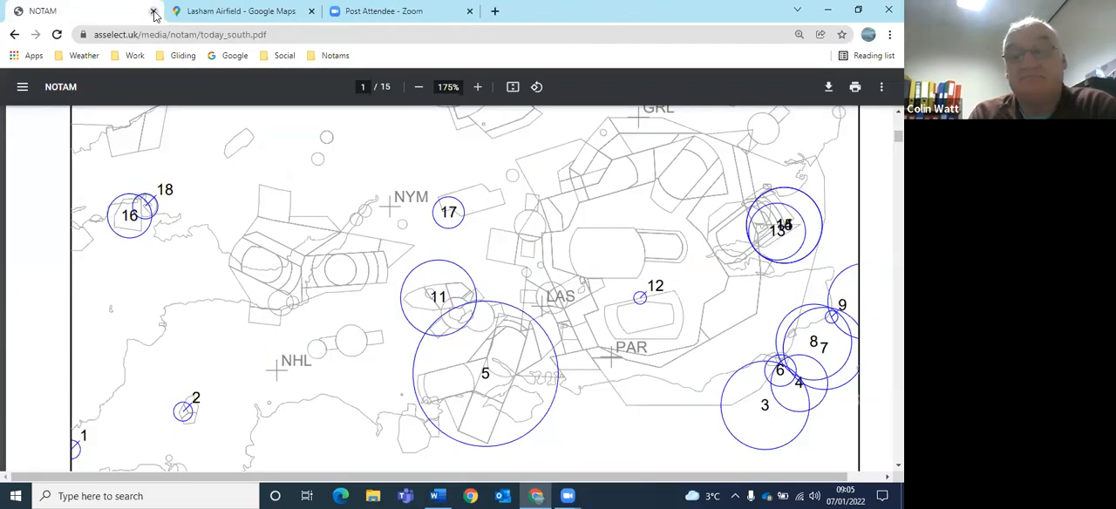
{"action": "mouse_move", "coordinate": [522, 403]}
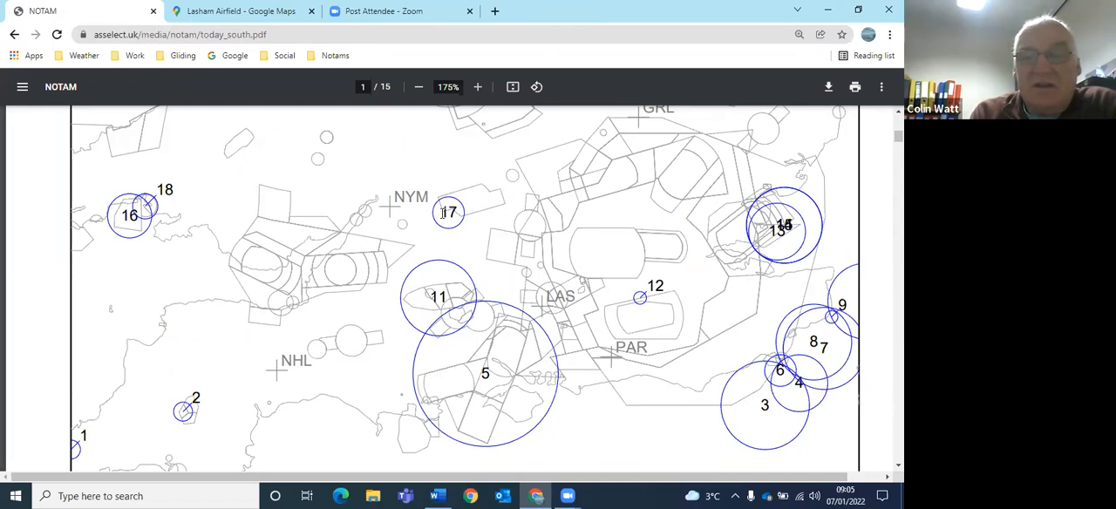
{"action": "mouse_move", "coordinate": [455, 202]}
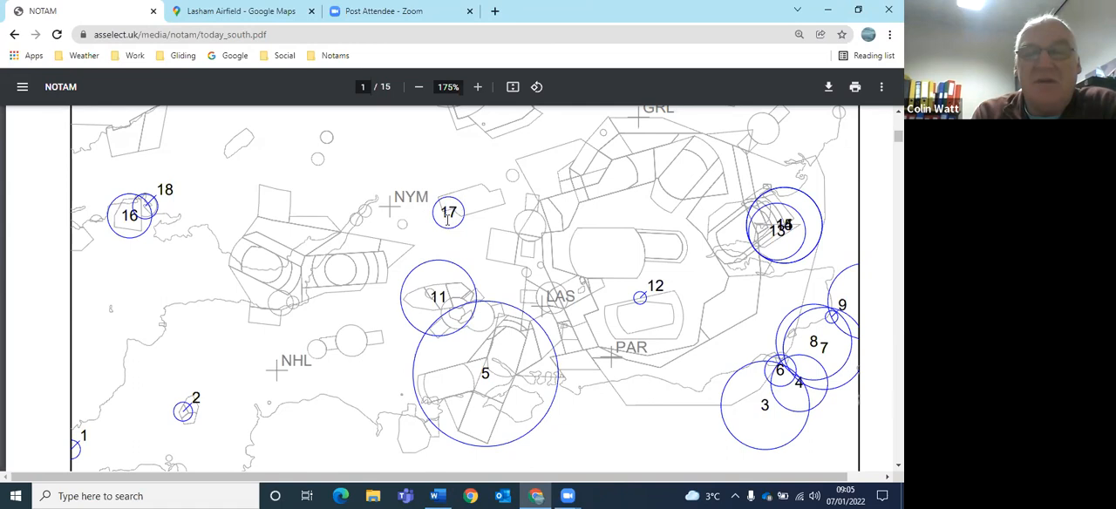
{"action": "mouse_move", "coordinate": [580, 317]}
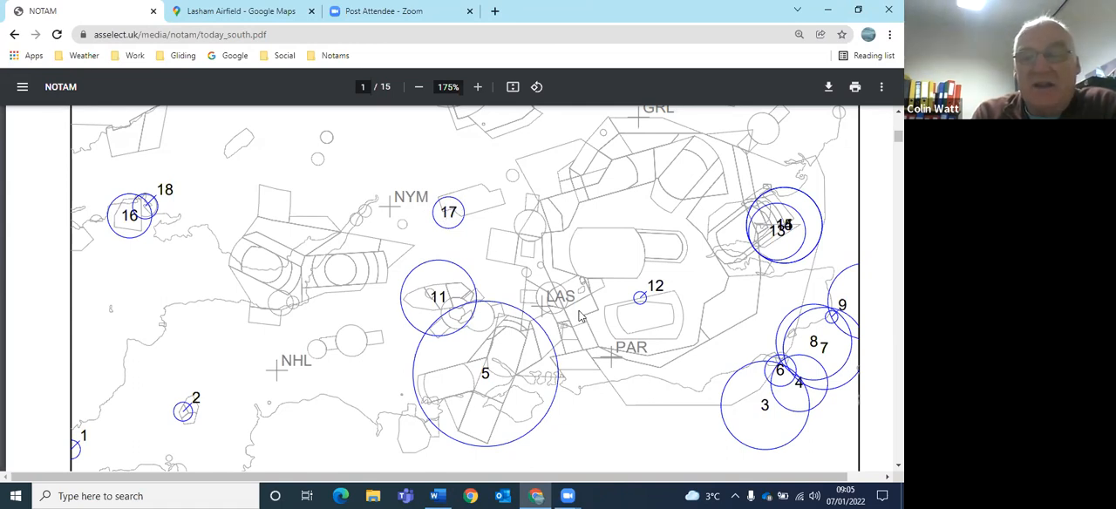
{"action": "mouse_move", "coordinate": [536, 270]}
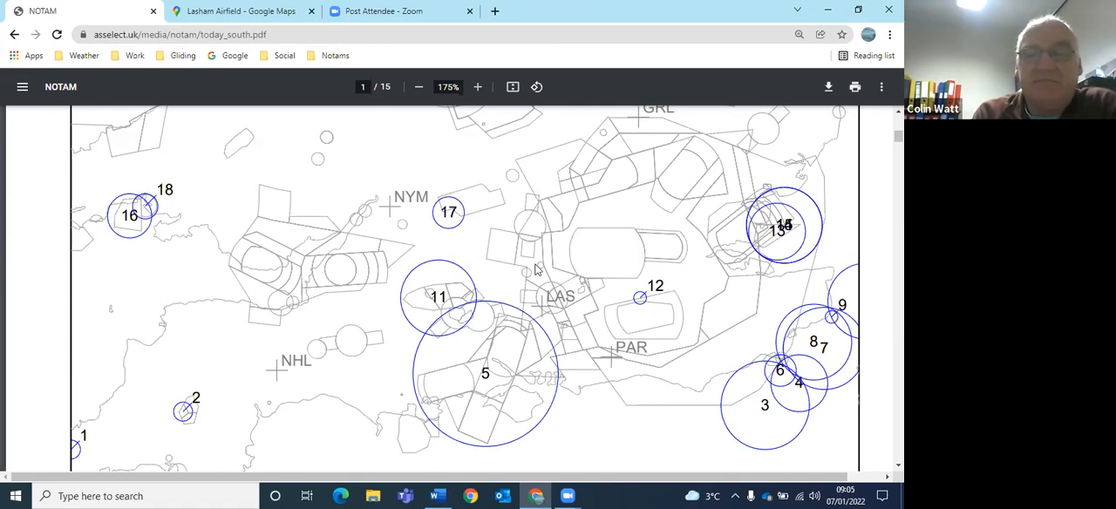
{"action": "mouse_move", "coordinate": [586, 355]}
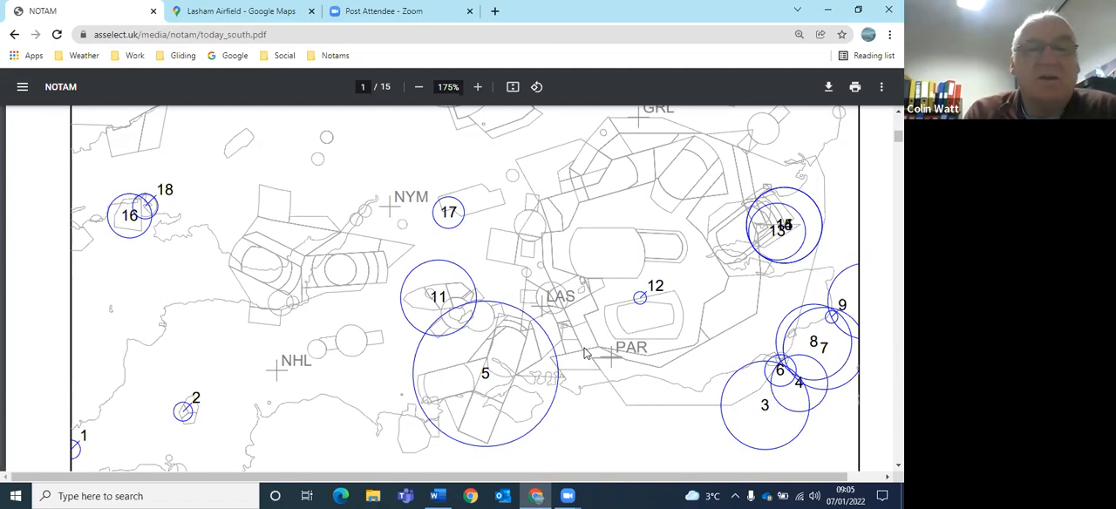
{"action": "mouse_move", "coordinate": [157, 17]}
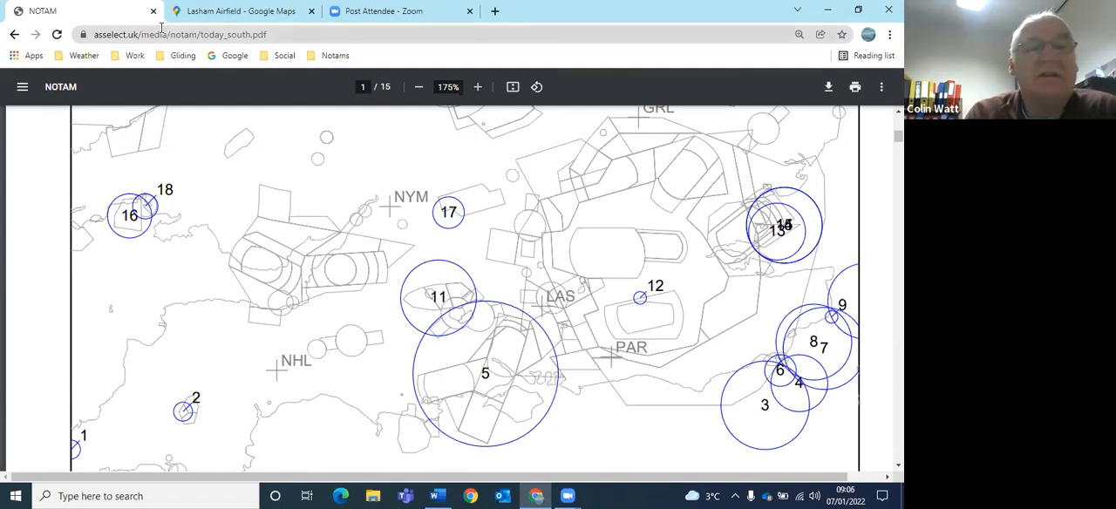
Step: Close the southern England NOTAM chart PDF to reveal Lasham Airfield on Google Maps
{"action": "left_click", "coordinate": [235, 12]}
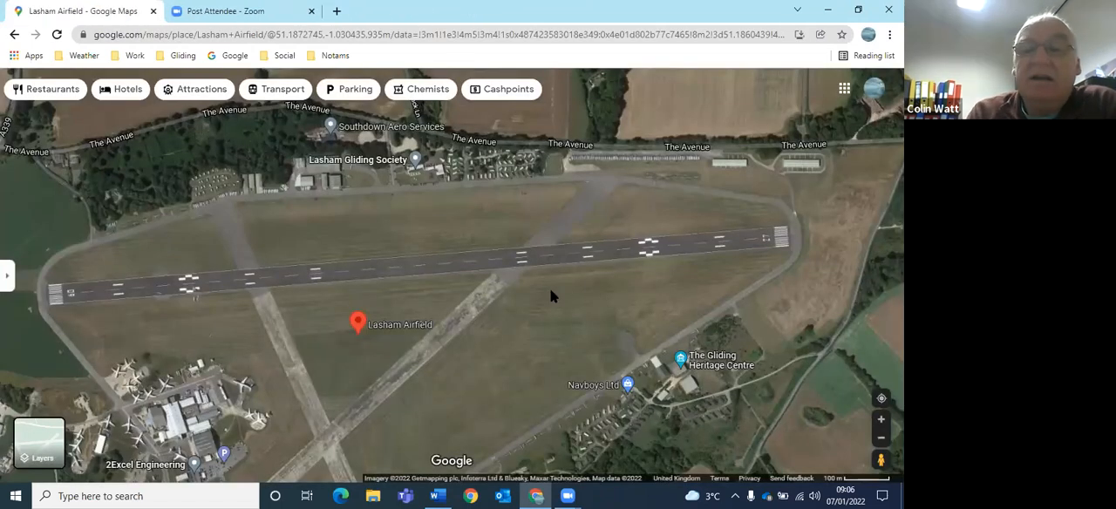
{"action": "mouse_move", "coordinate": [587, 292]}
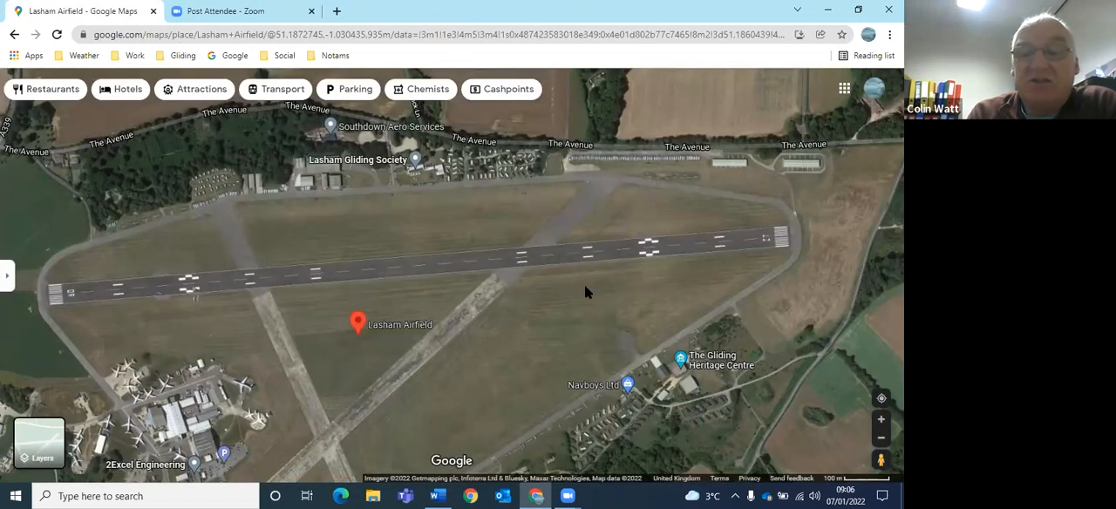
{"action": "mouse_move", "coordinate": [728, 219]}
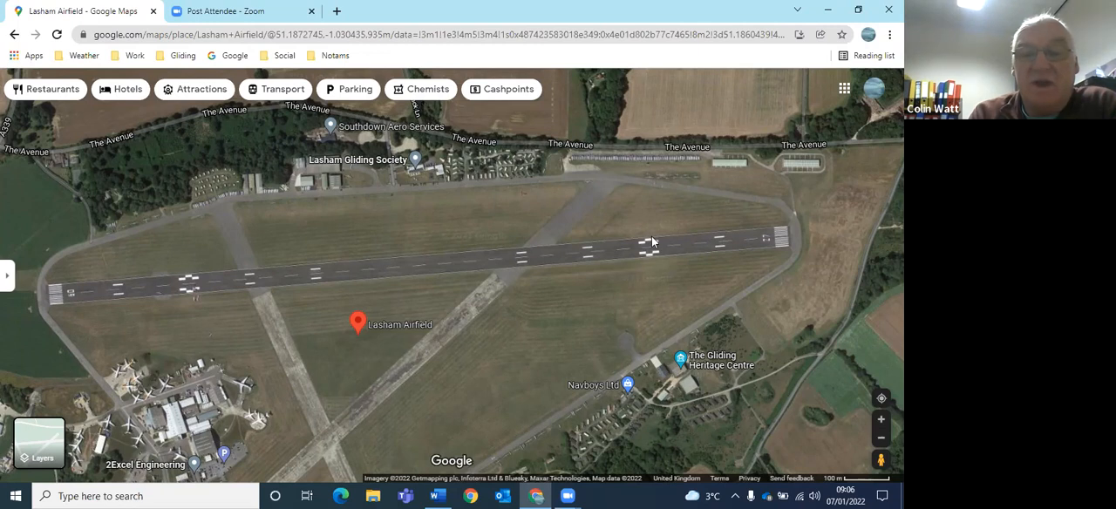
{"action": "mouse_move", "coordinate": [651, 252]}
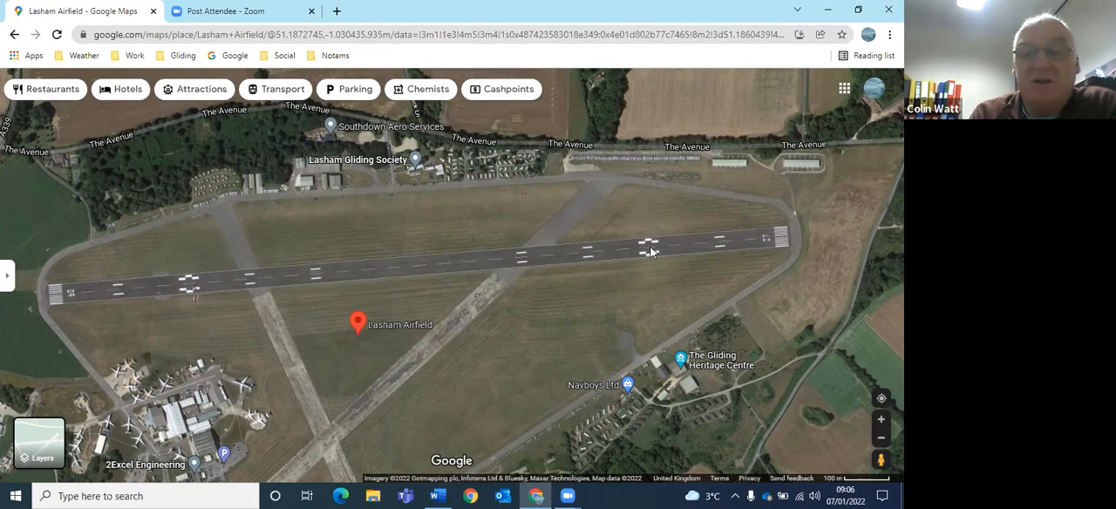
{"action": "mouse_move", "coordinate": [540, 262]}
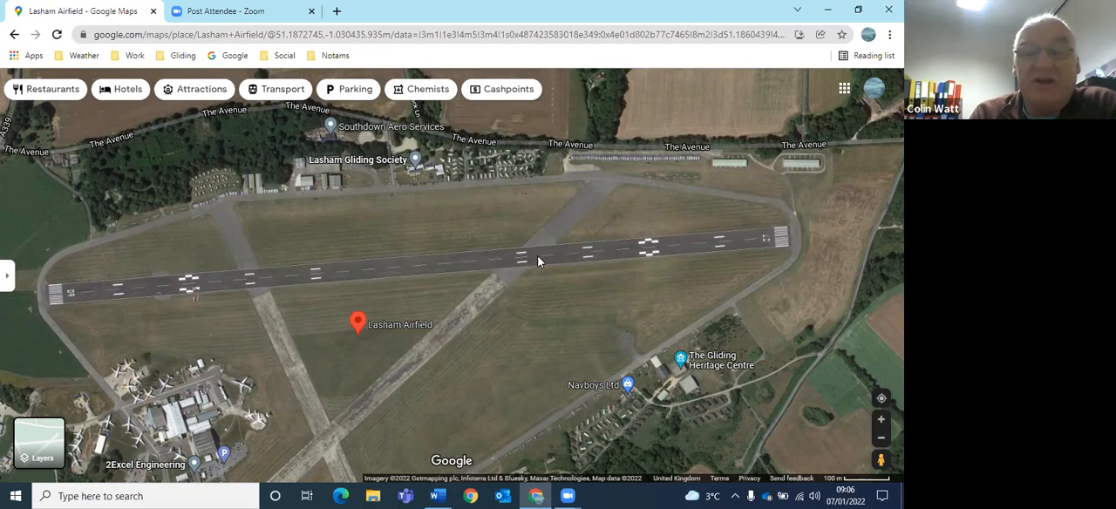
{"action": "mouse_move", "coordinate": [543, 262]}
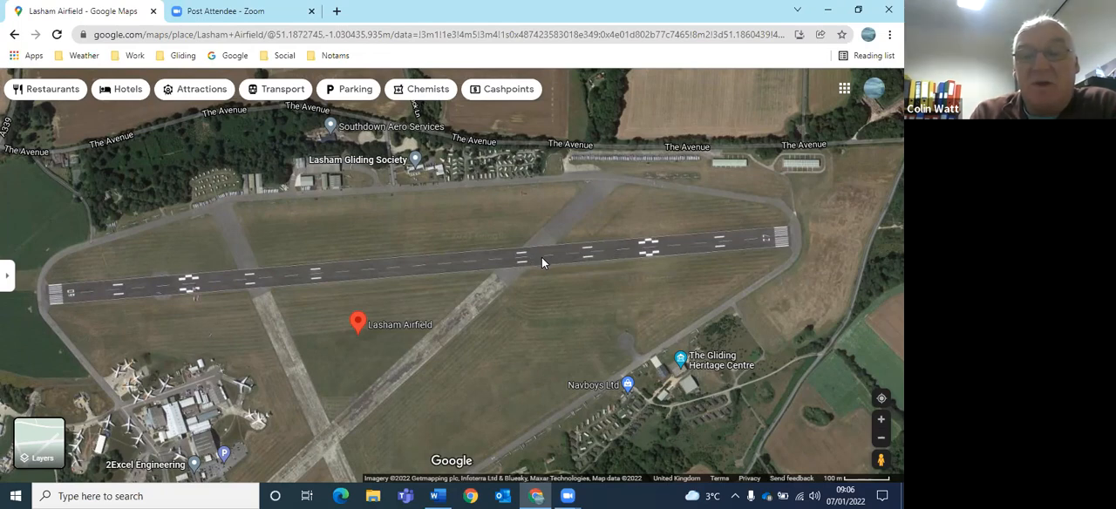
{"action": "mouse_move", "coordinate": [517, 255]}
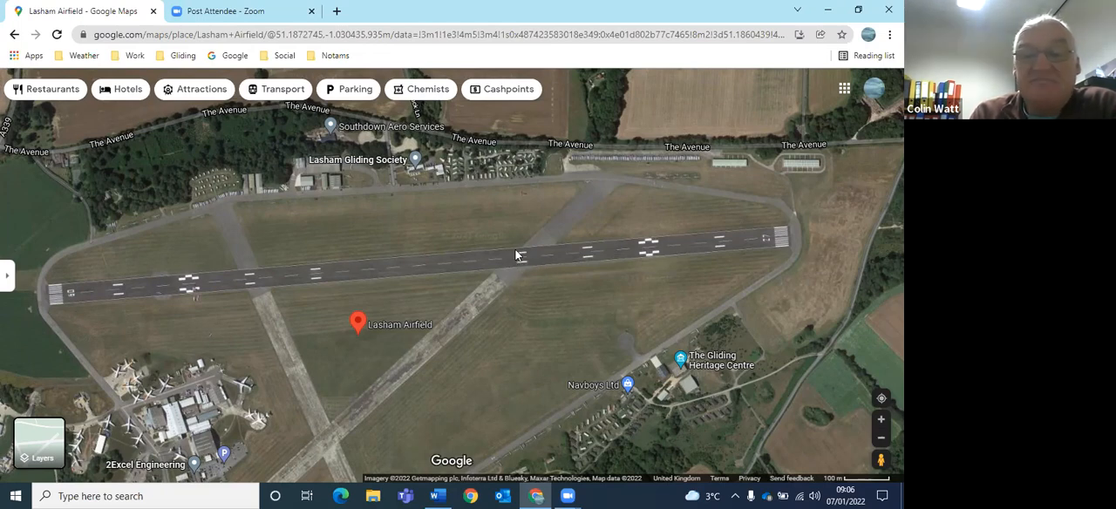
{"action": "mouse_move", "coordinate": [520, 262]}
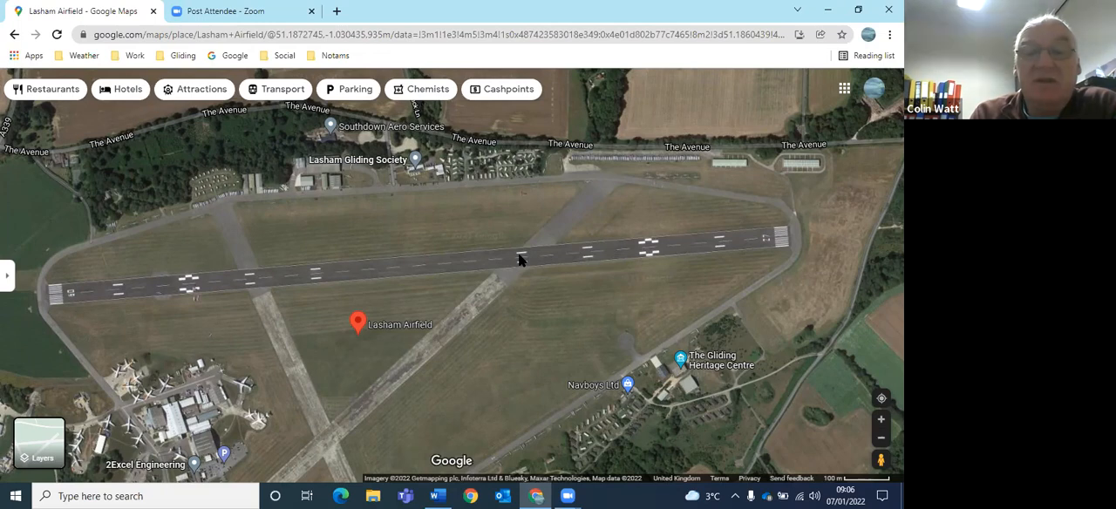
{"action": "mouse_move", "coordinate": [486, 271]}
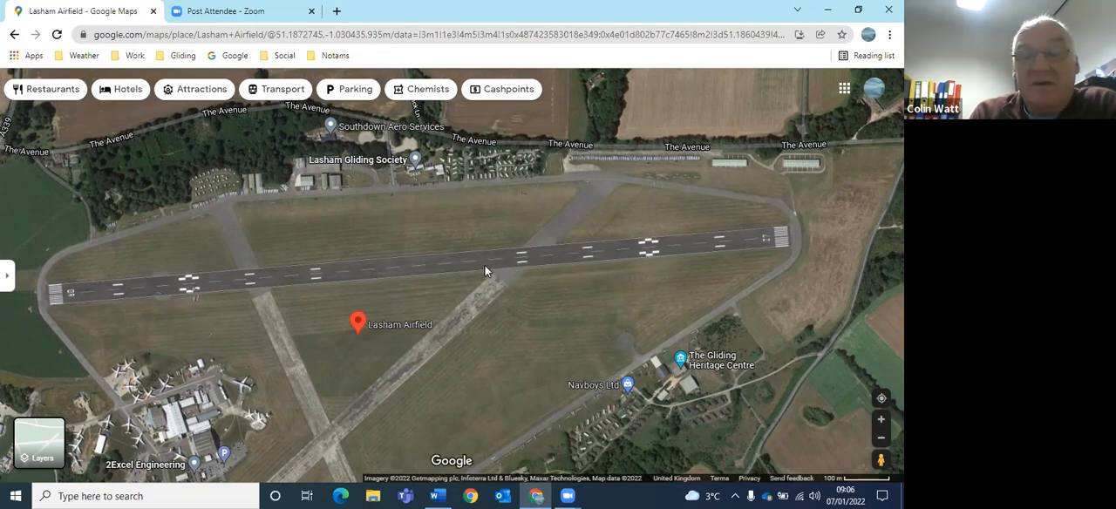
{"action": "mouse_move", "coordinate": [513, 270]}
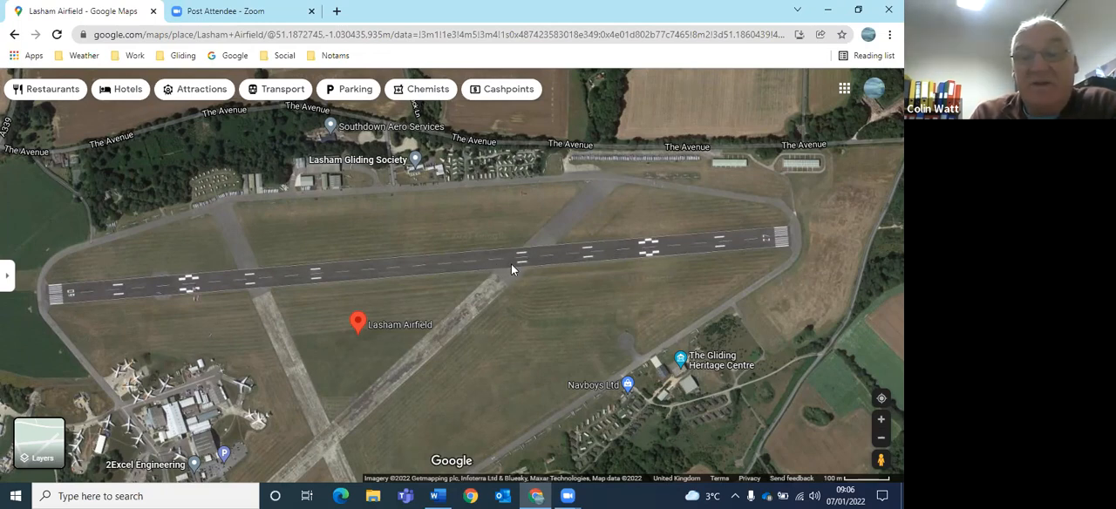
{"action": "mouse_move", "coordinate": [520, 263]}
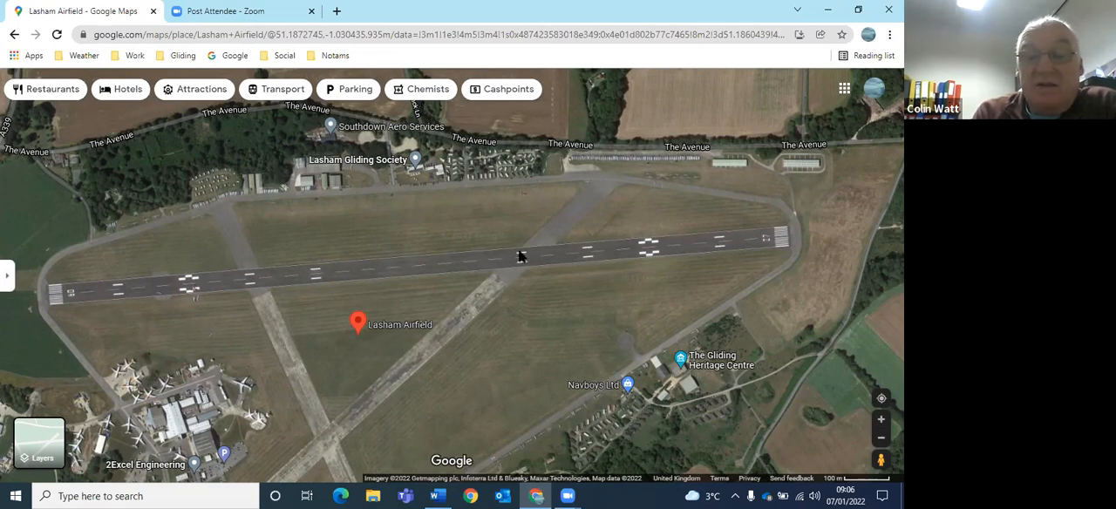
{"action": "mouse_move", "coordinate": [751, 250]}
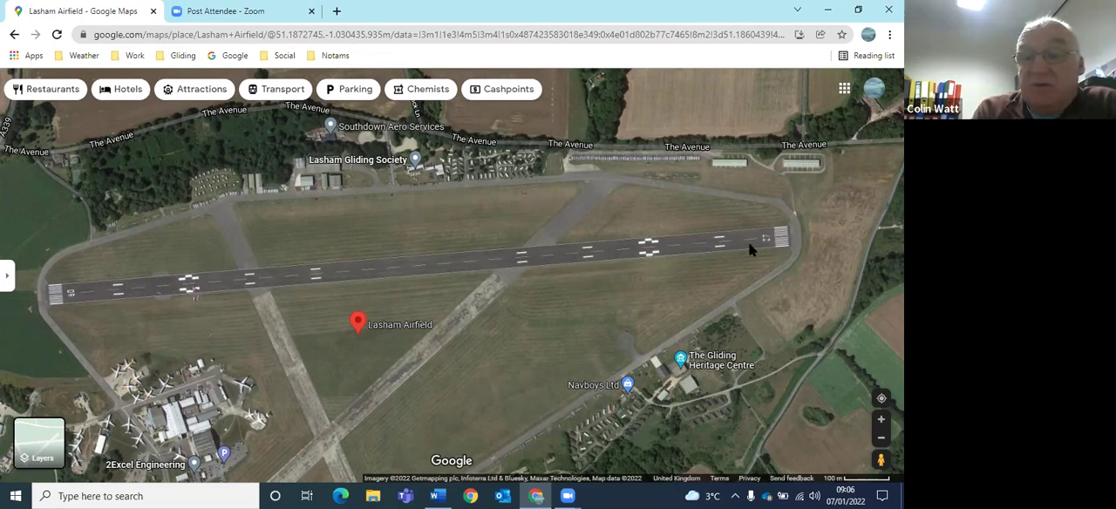
{"action": "mouse_move", "coordinate": [862, 291]}
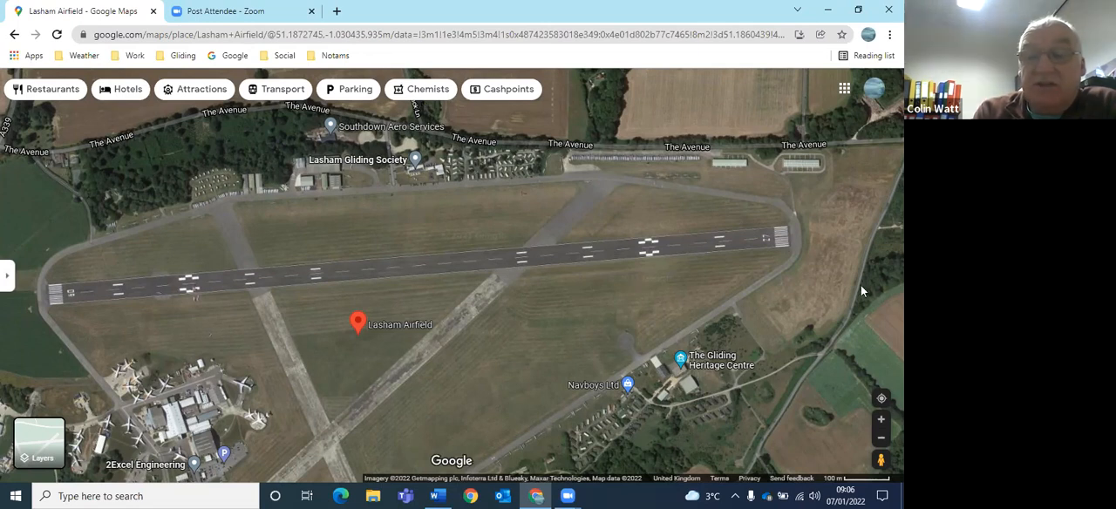
{"action": "mouse_move", "coordinate": [609, 256]}
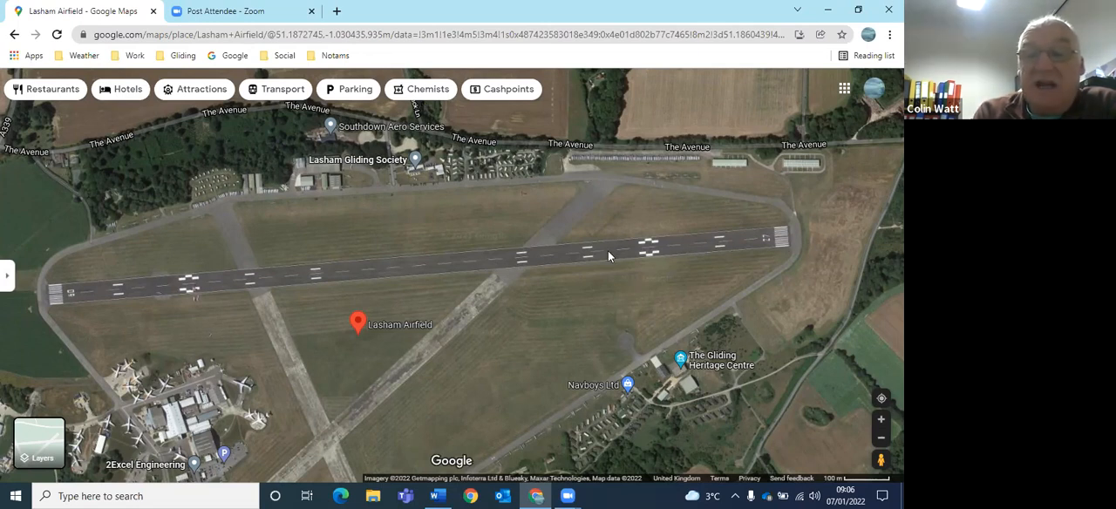
{"action": "mouse_move", "coordinate": [825, 165]}
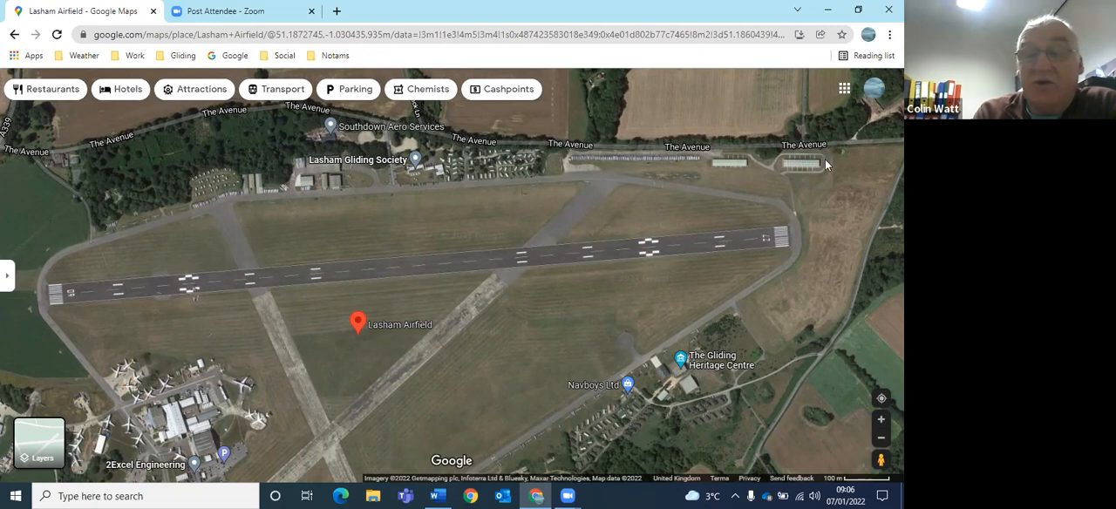
{"action": "mouse_move", "coordinate": [808, 208]}
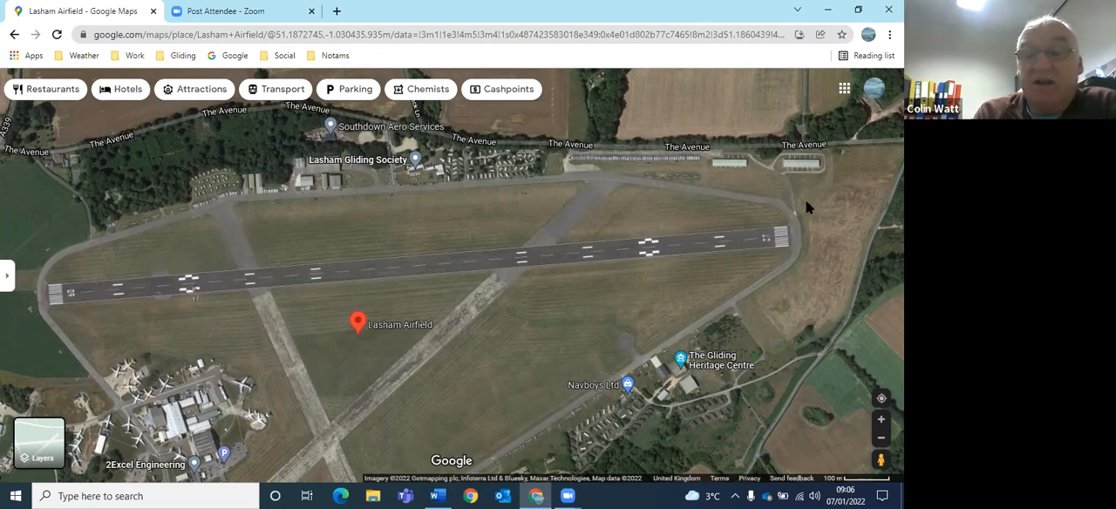
{"action": "mouse_move", "coordinate": [811, 227]}
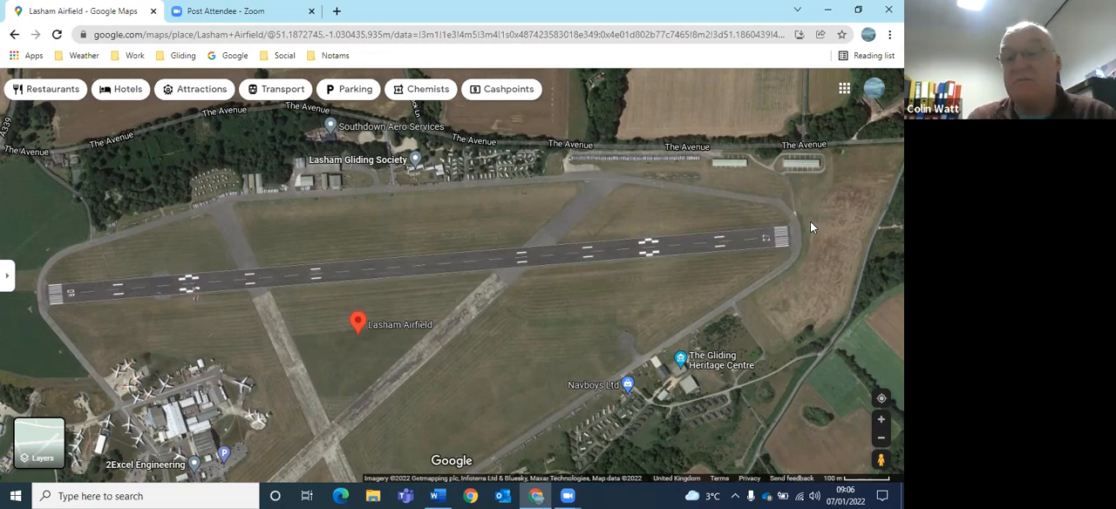
{"action": "mouse_move", "coordinate": [799, 235]}
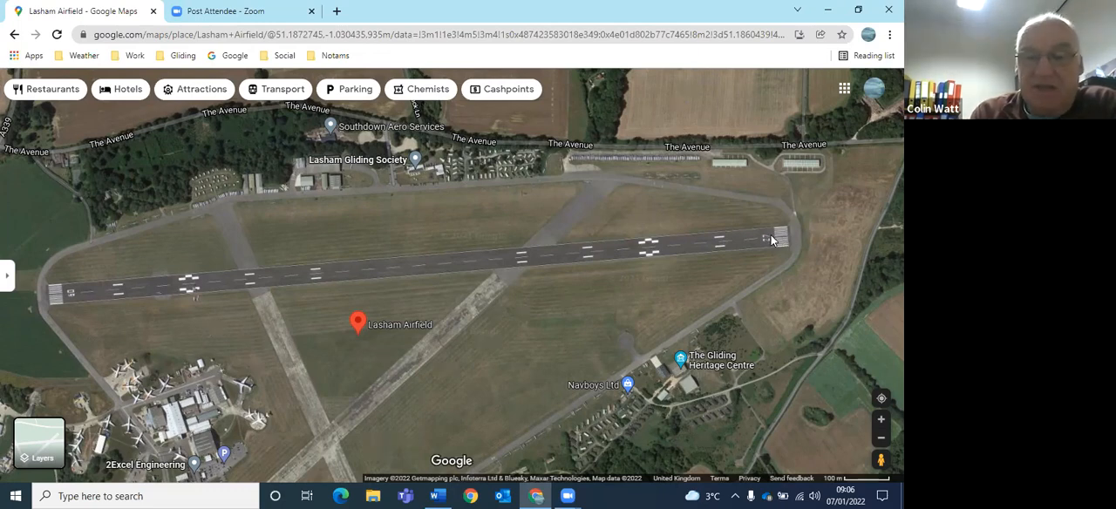
{"action": "mouse_move", "coordinate": [681, 254]}
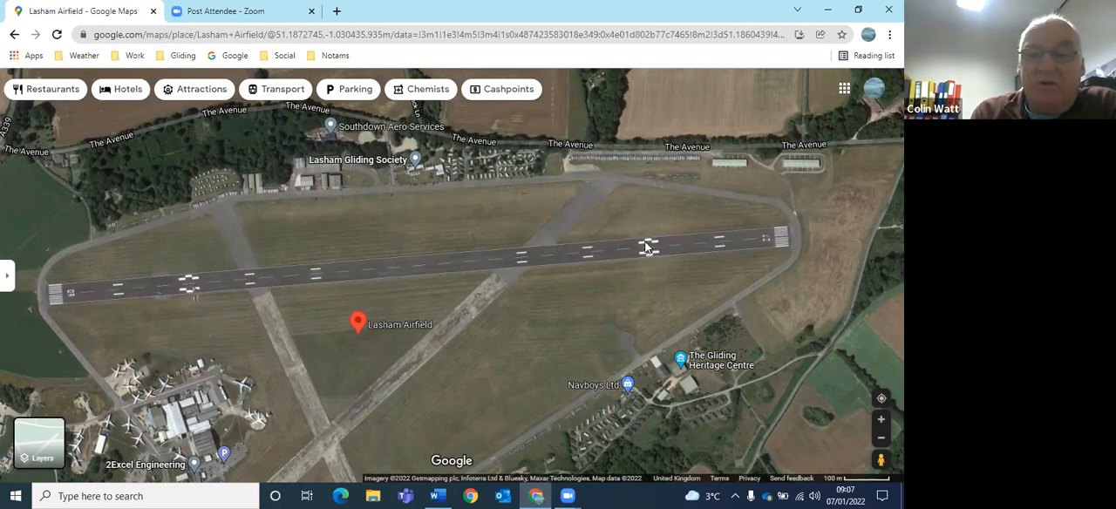
{"action": "mouse_move", "coordinate": [576, 261]}
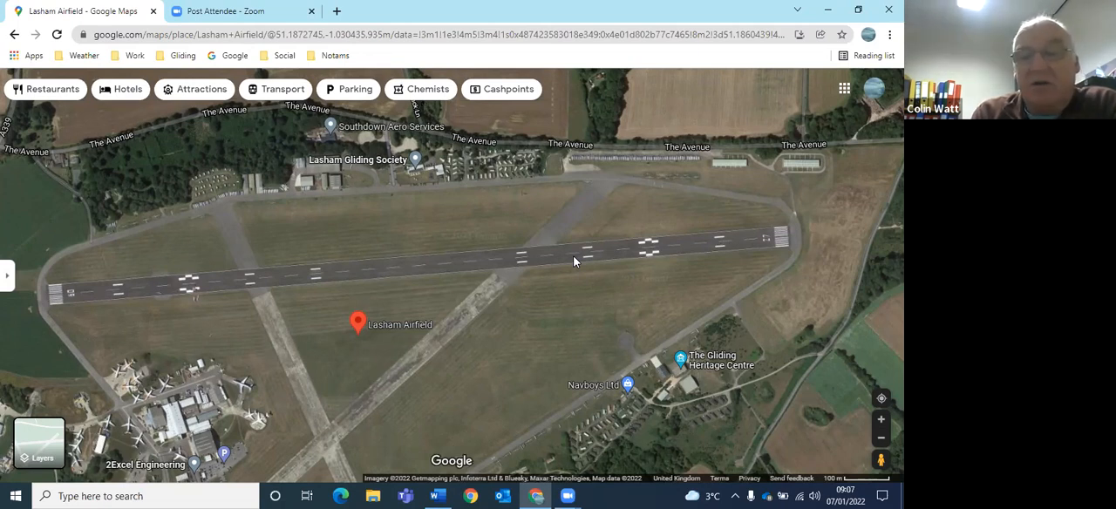
{"action": "mouse_move", "coordinate": [547, 256]}
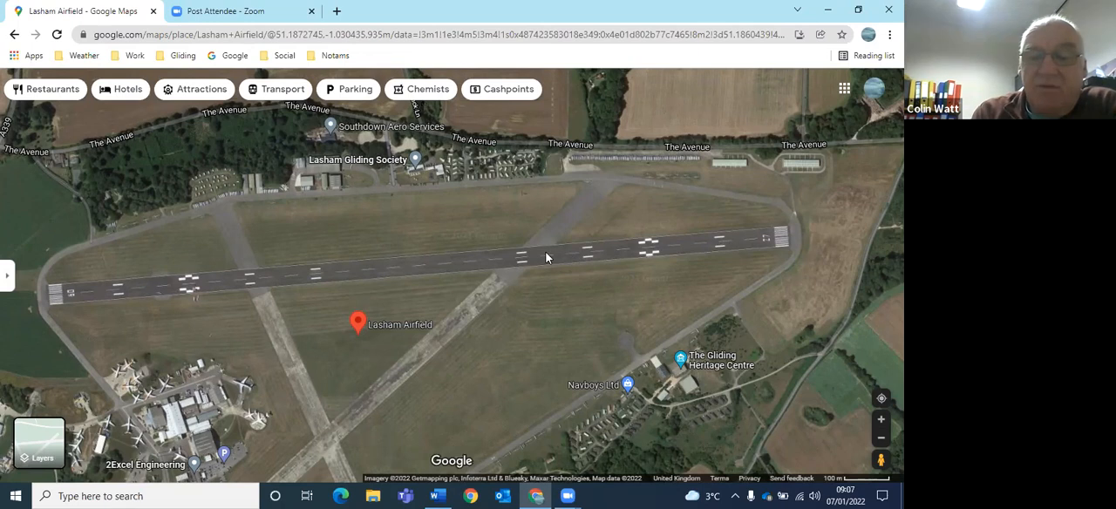
{"action": "mouse_move", "coordinate": [606, 255]}
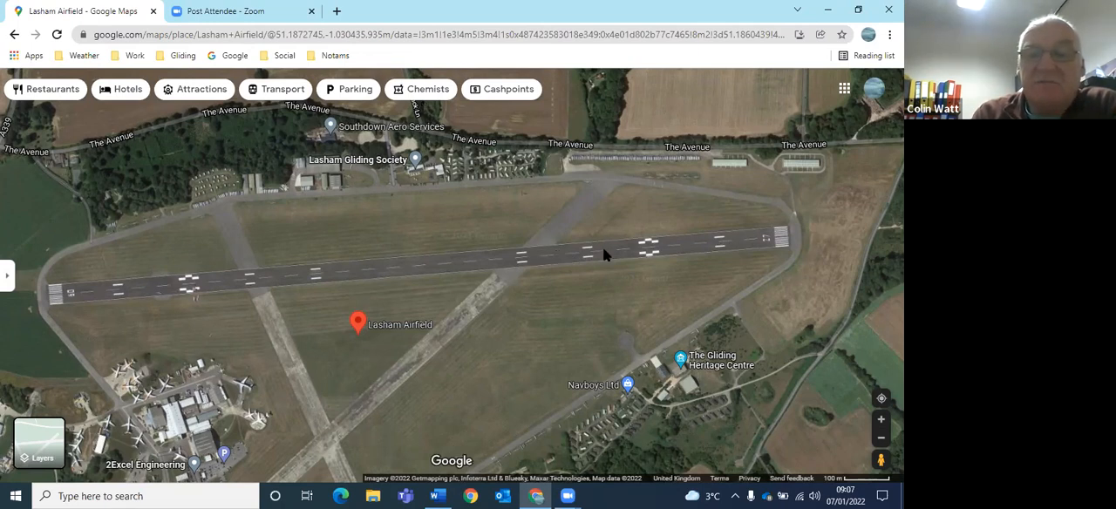
{"action": "mouse_move", "coordinate": [549, 250]}
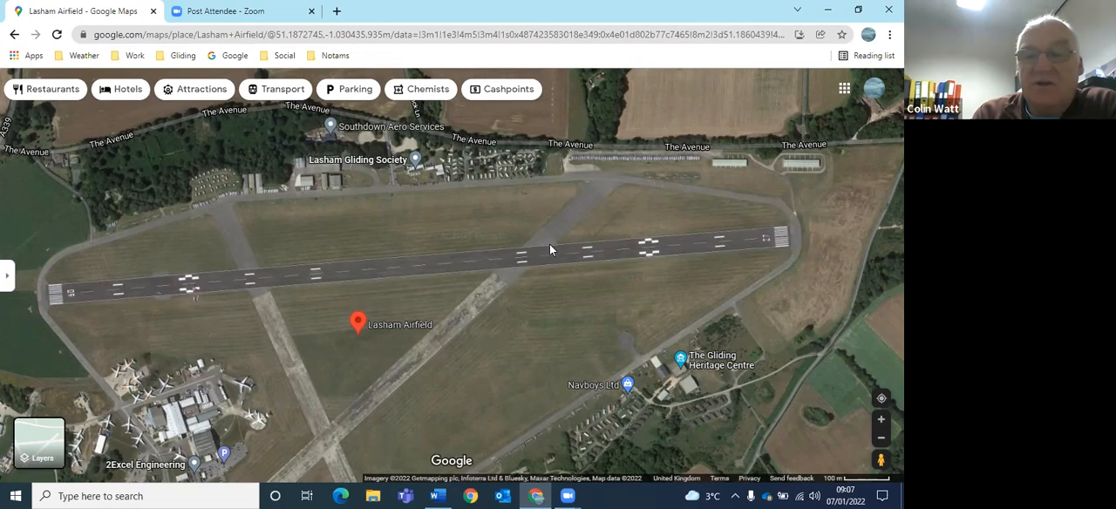
{"action": "mouse_move", "coordinate": [554, 247]}
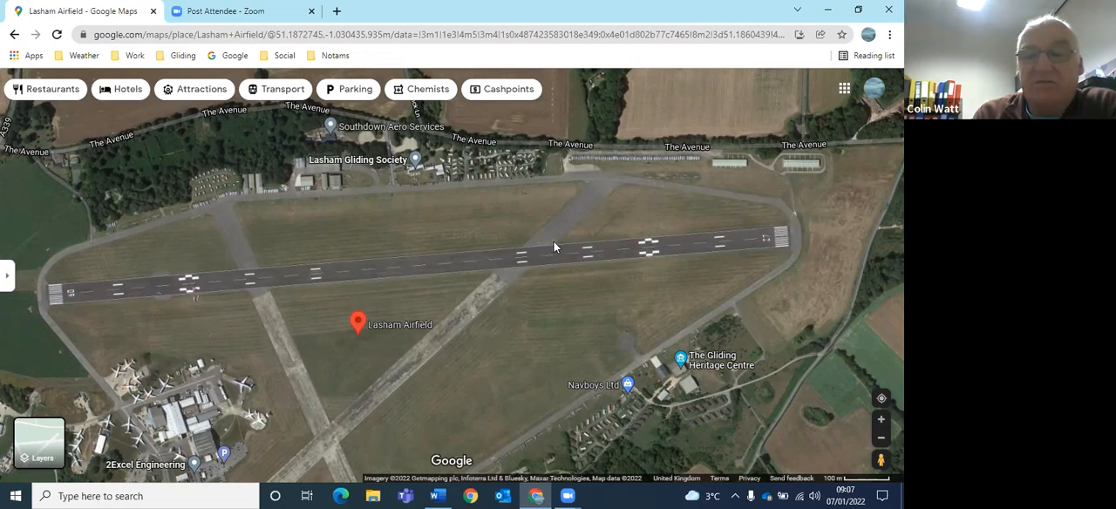
{"action": "mouse_move", "coordinate": [540, 246]}
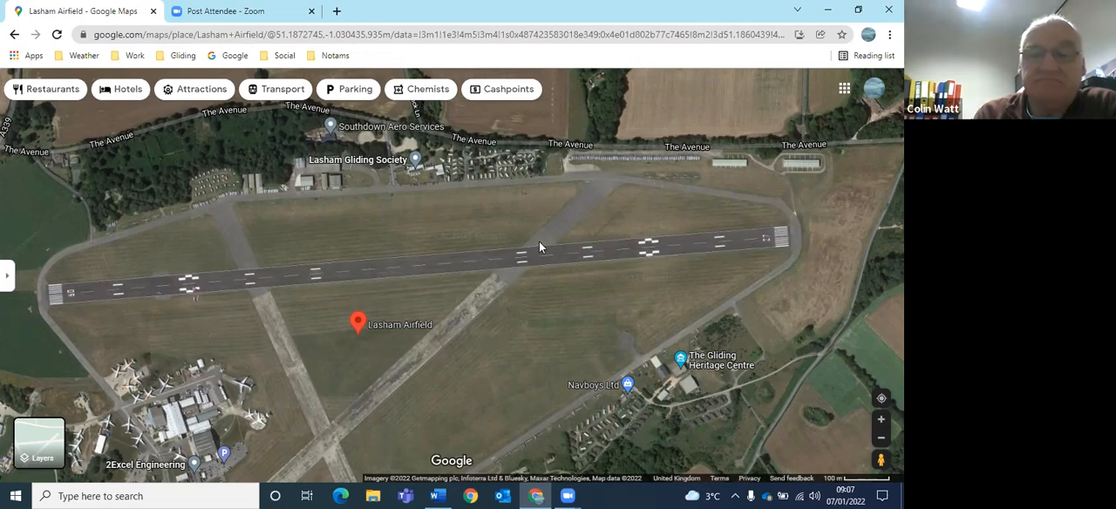
{"action": "mouse_move", "coordinate": [545, 247]}
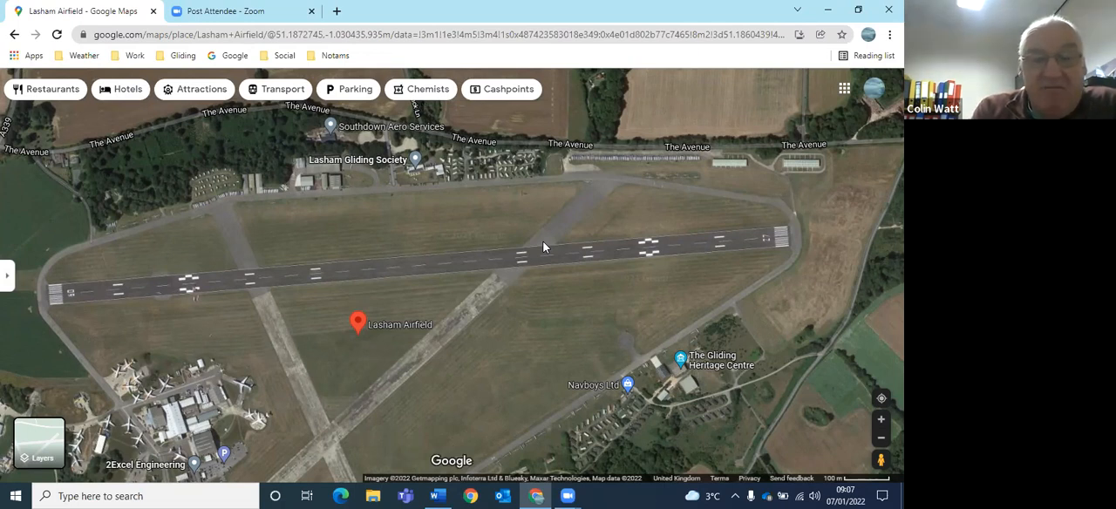
{"action": "mouse_move", "coordinate": [404, 214]}
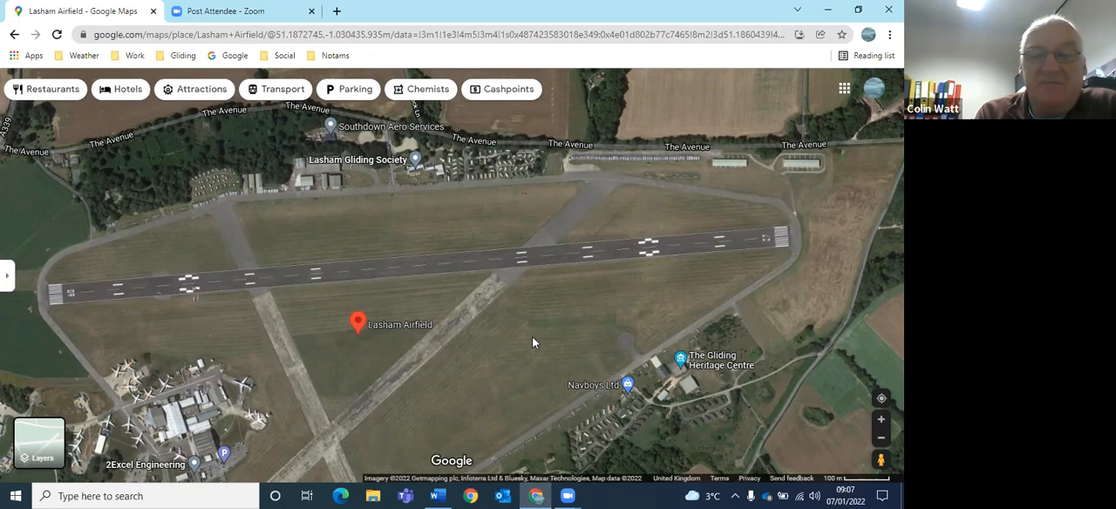
{"action": "mouse_move", "coordinate": [441, 413]}
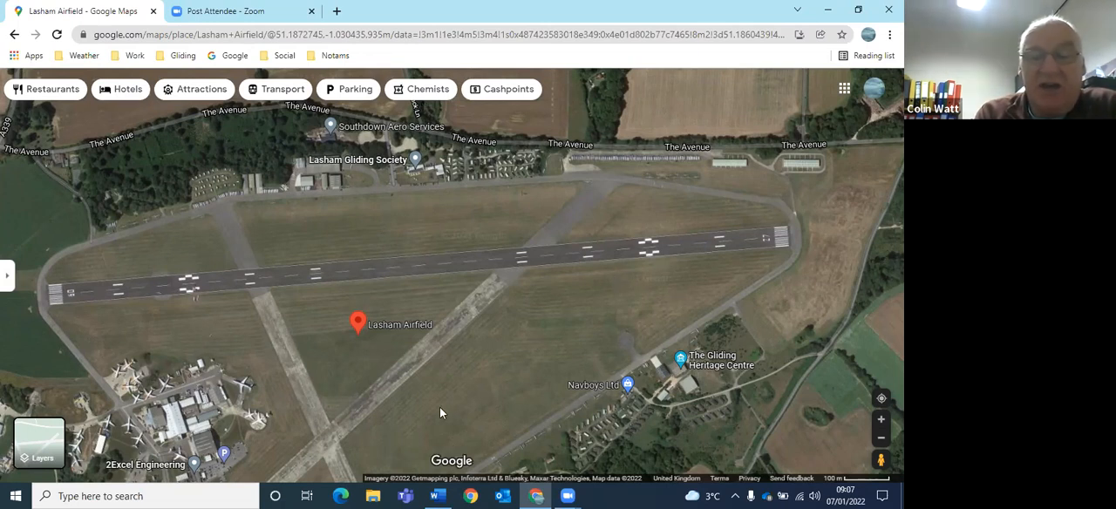
{"action": "mouse_move", "coordinate": [445, 416]}
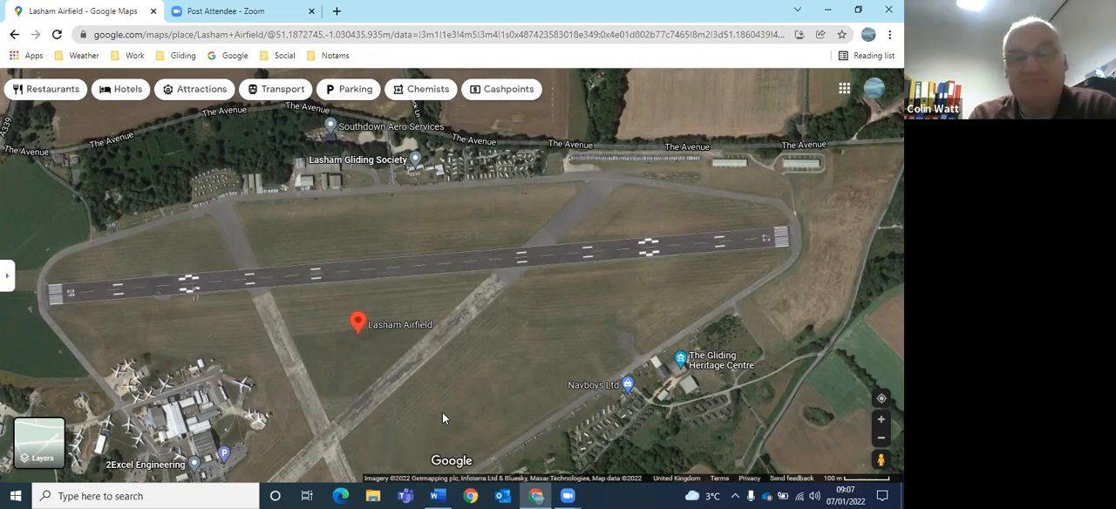
{"action": "mouse_move", "coordinate": [447, 417]}
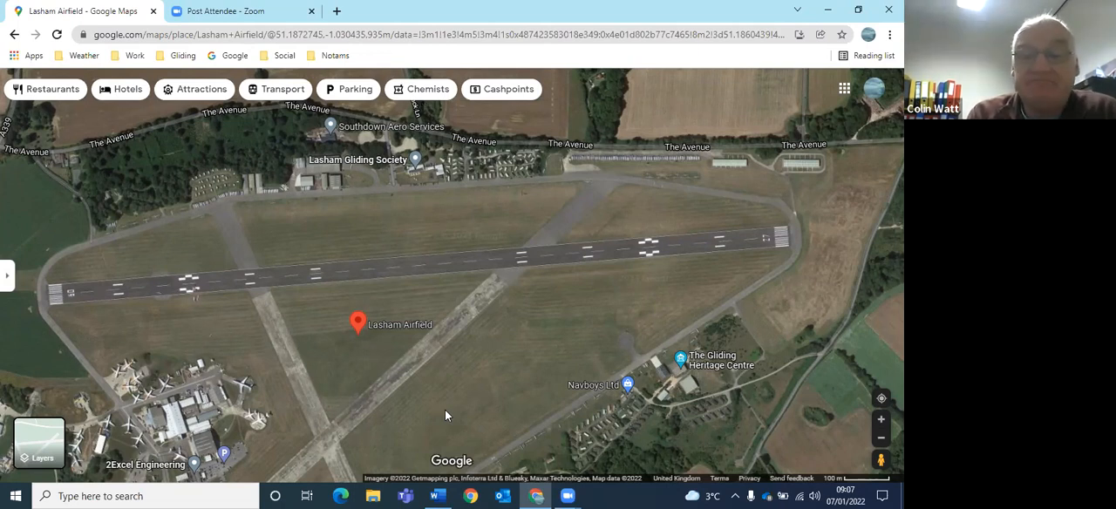
{"action": "mouse_move", "coordinate": [517, 368]}
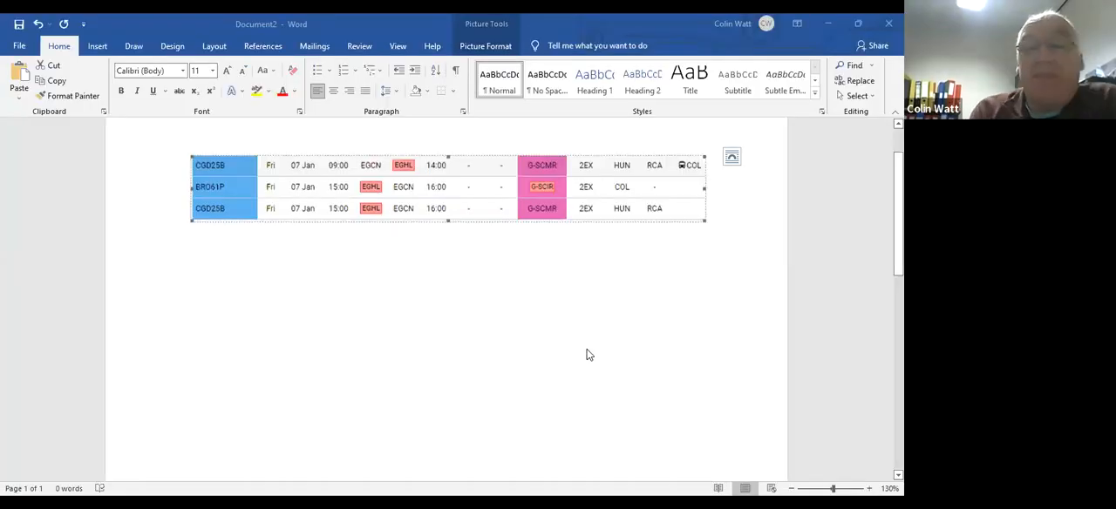
{"action": "mouse_move", "coordinate": [532, 333]}
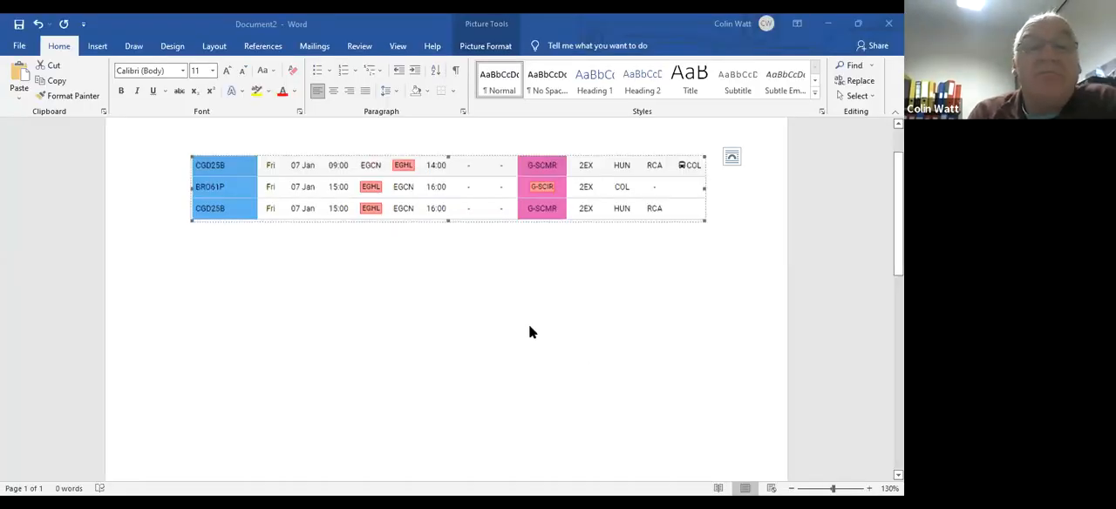
{"action": "mouse_move", "coordinate": [362, 265]}
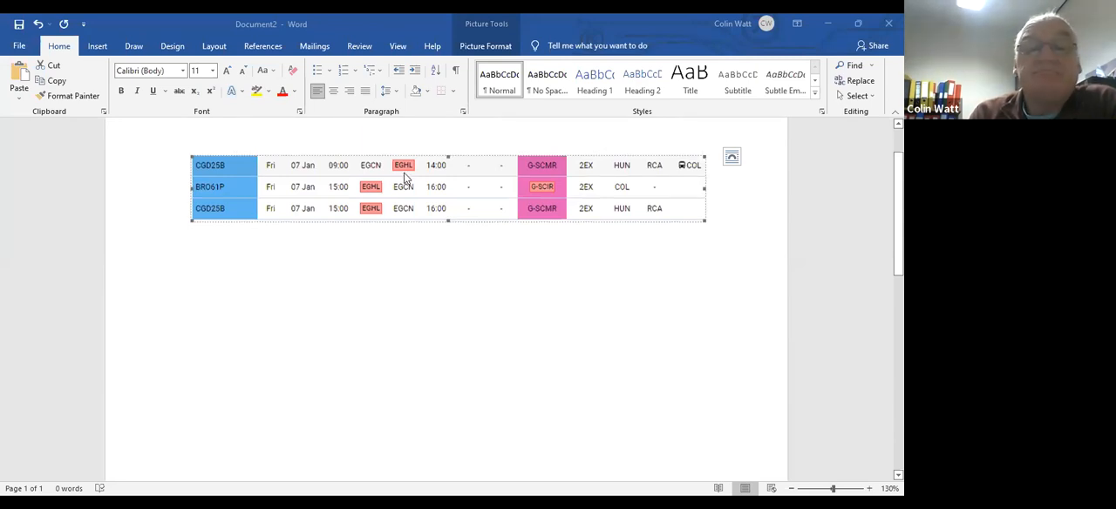
{"action": "mouse_move", "coordinate": [441, 169]}
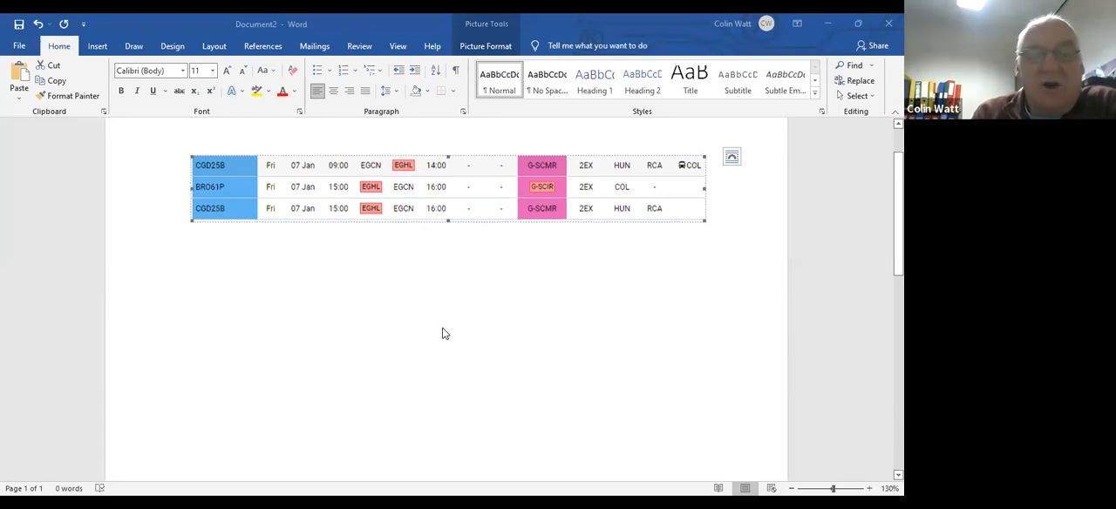
{"action": "mouse_move", "coordinate": [443, 243]}
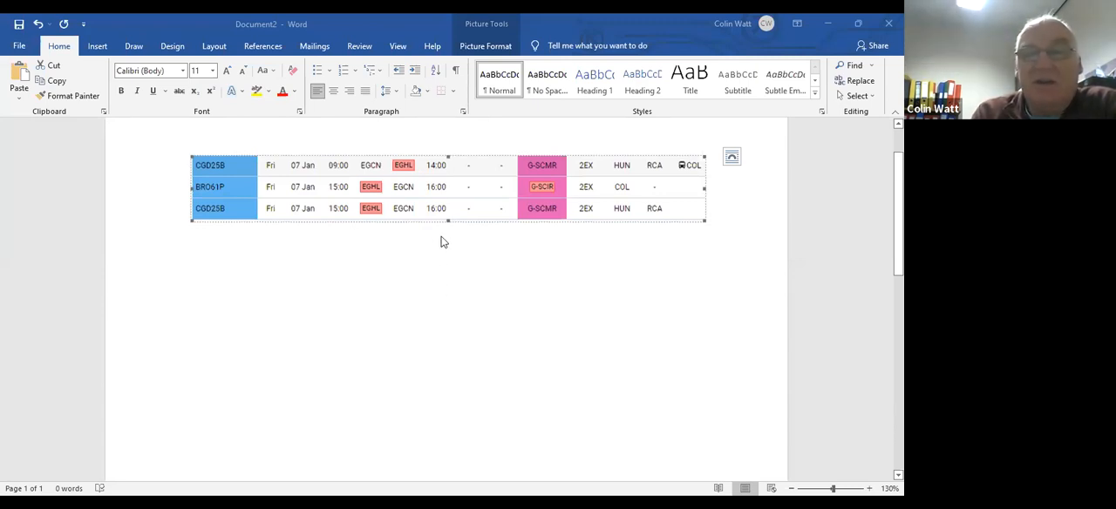